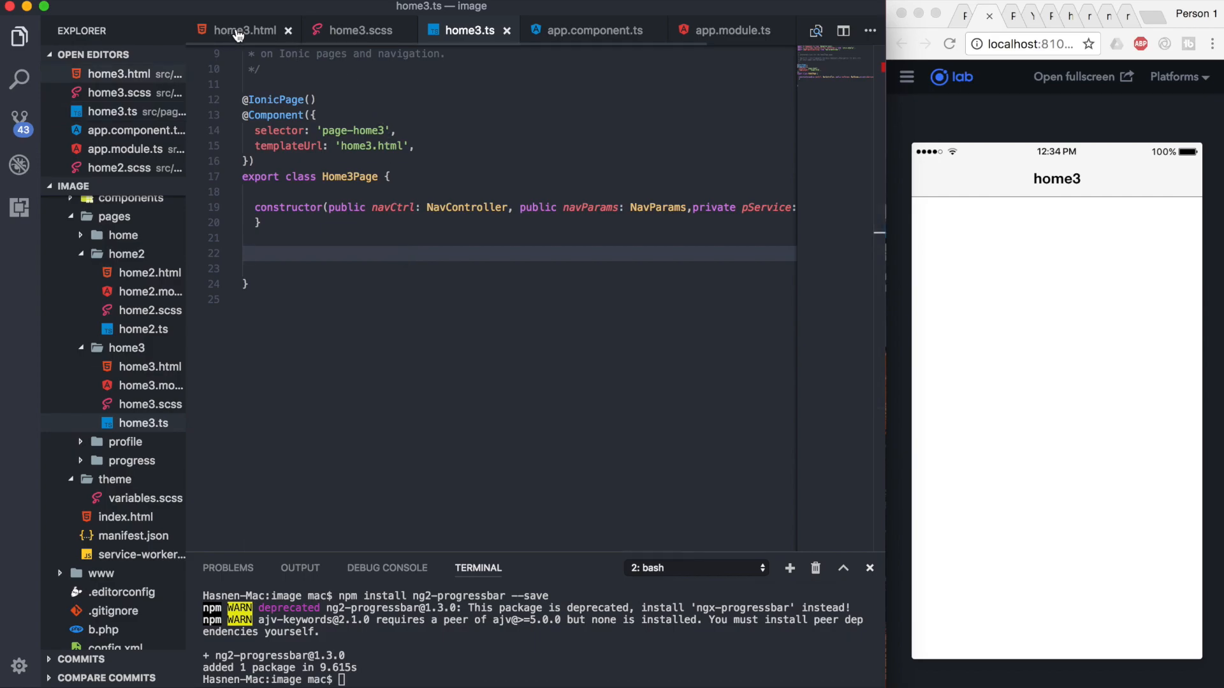
# - In home3.html, write <ion-scroll scrollX="true"> inside ion-content with its closing tag on its own line
pyautogui.click(238, 31)
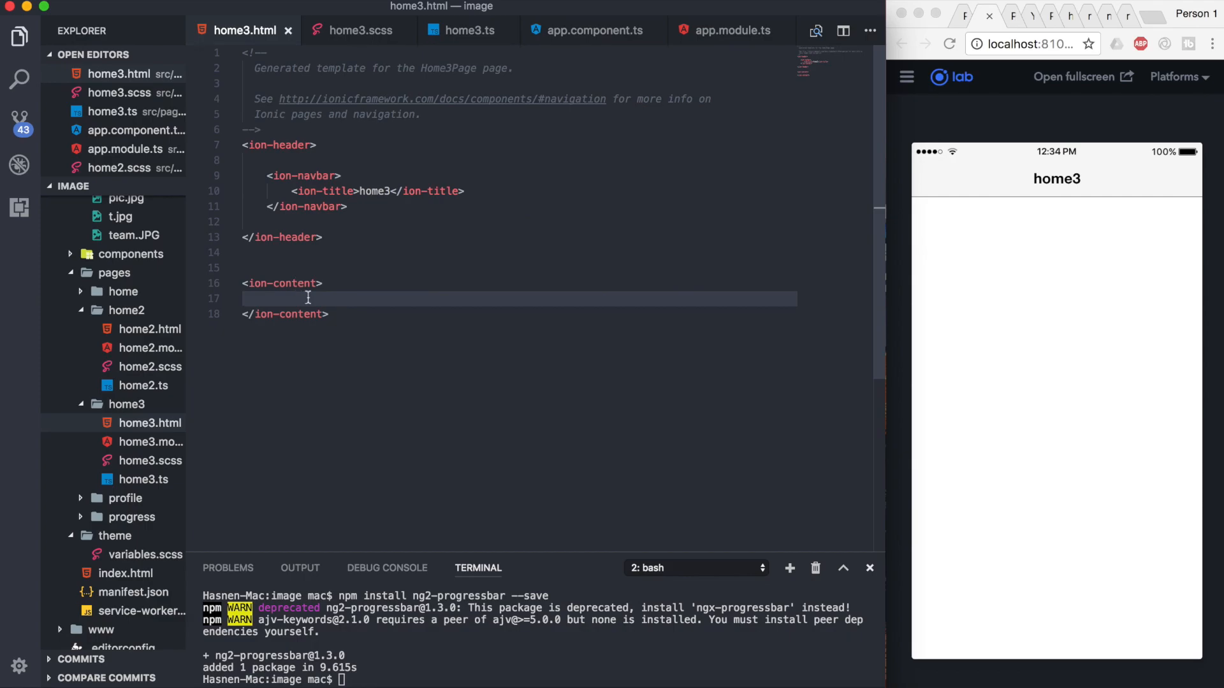
pyautogui.write('<')
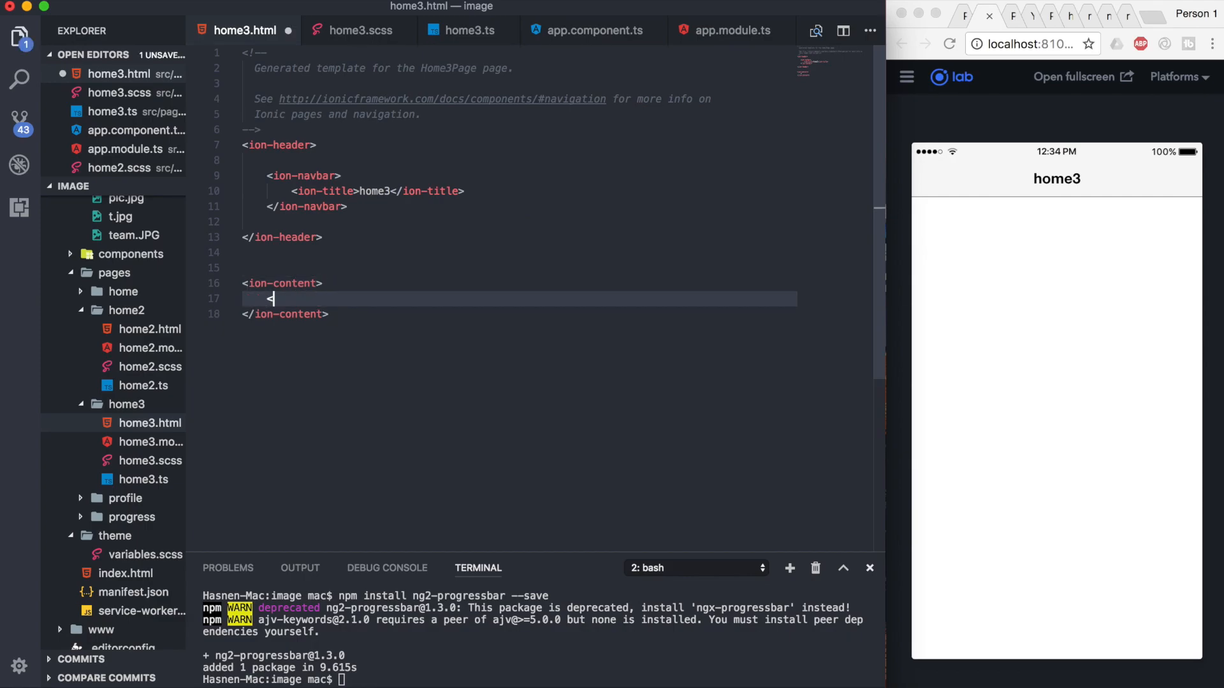
pyautogui.write('ion-')
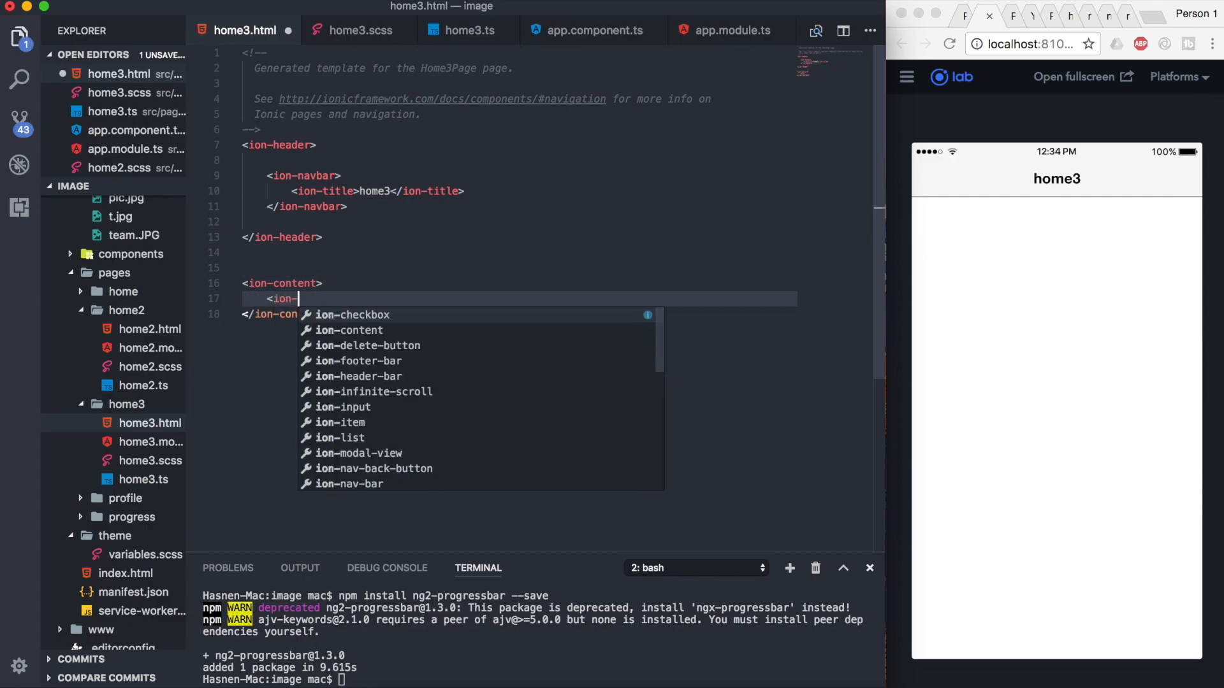
pyautogui.write('scroll')
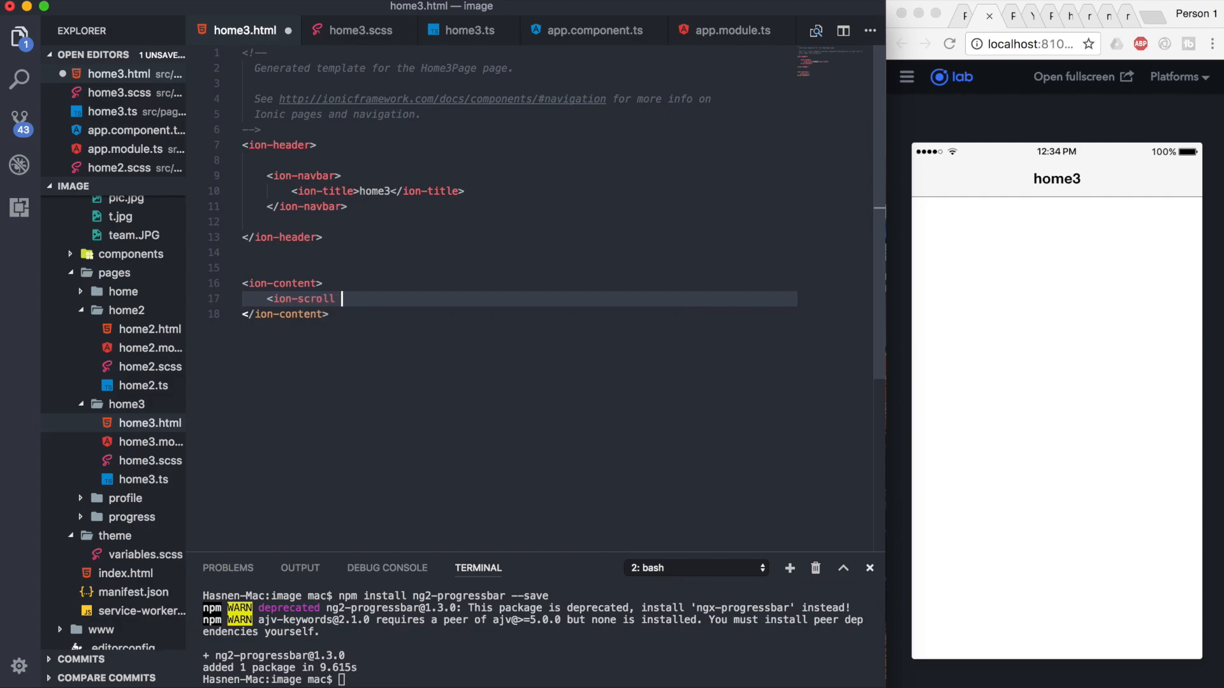
pyautogui.write('c')
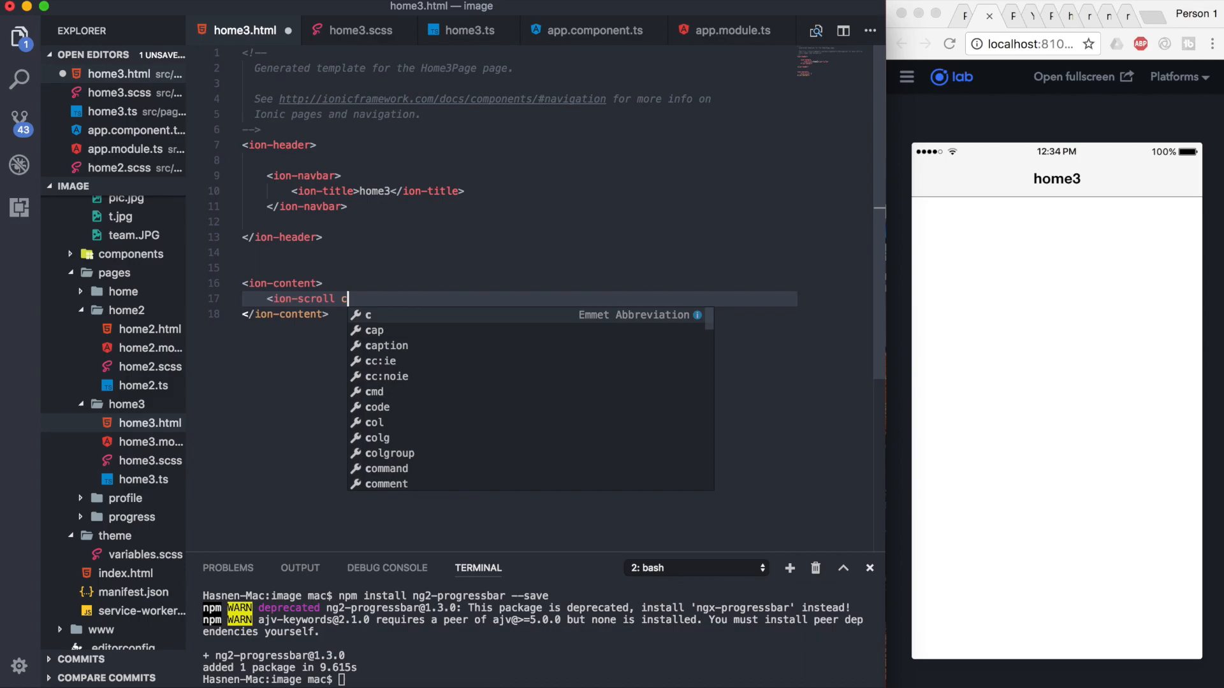
pyautogui.write('scr')
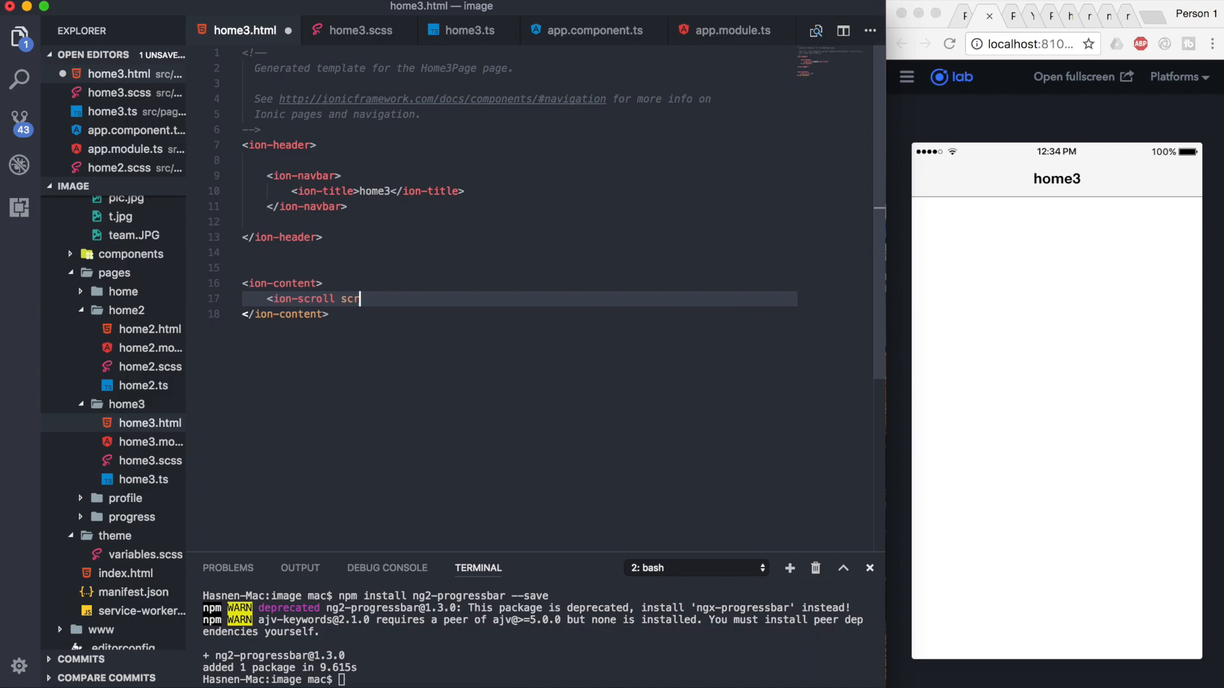
pyautogui.write('ollX=')
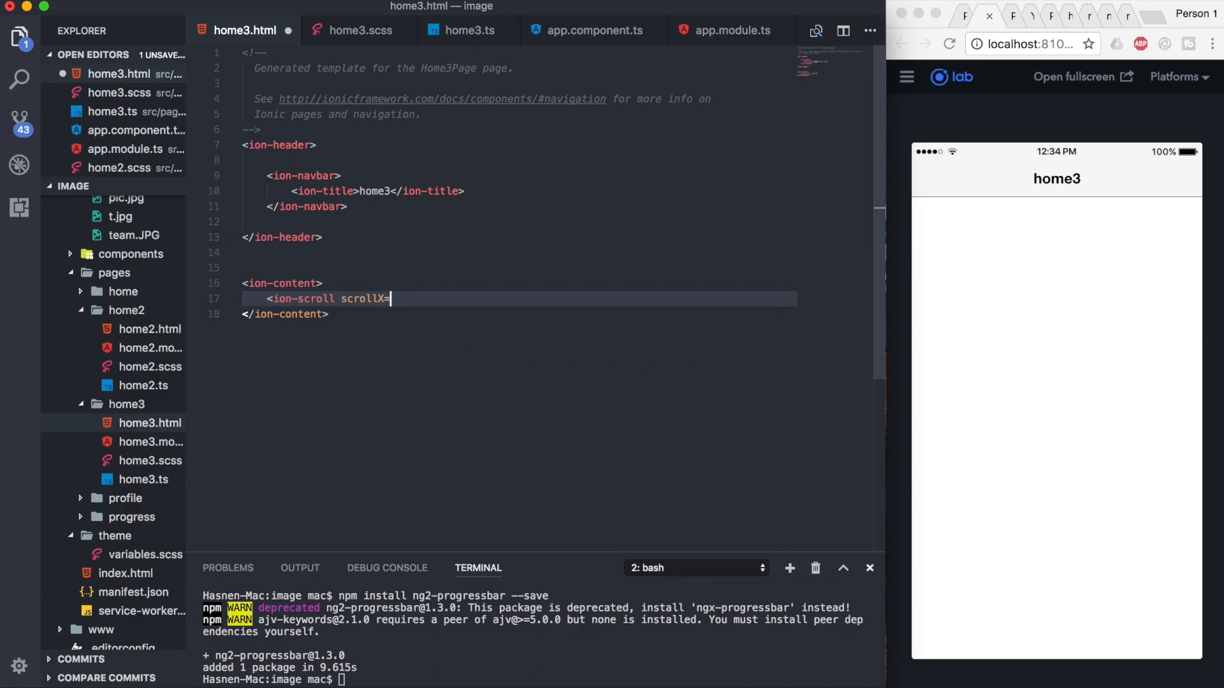
pyautogui.write('"tr')
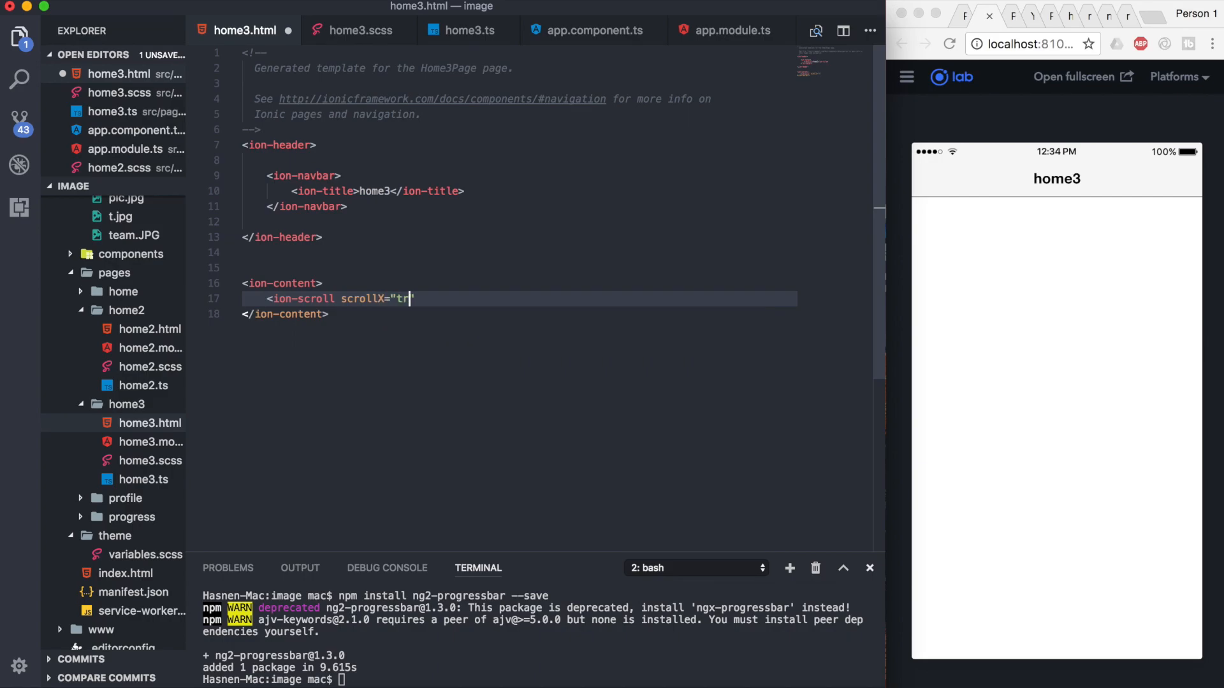
pyautogui.write('ue"')
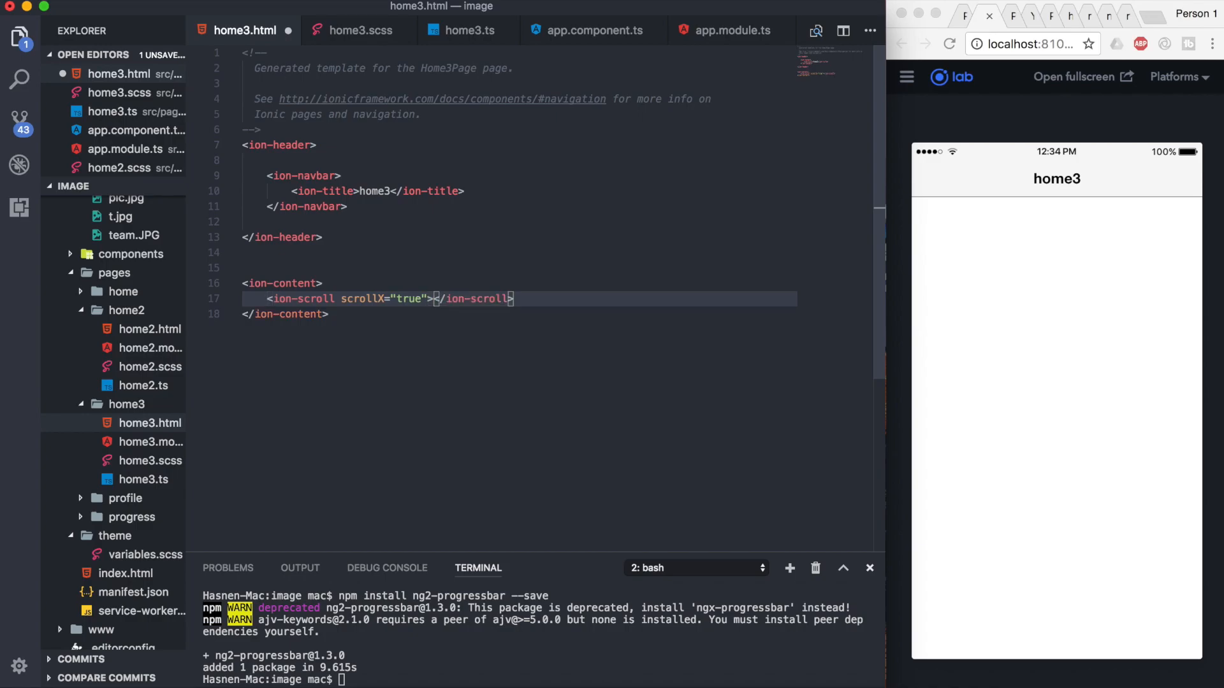
pyautogui.press('Enter')
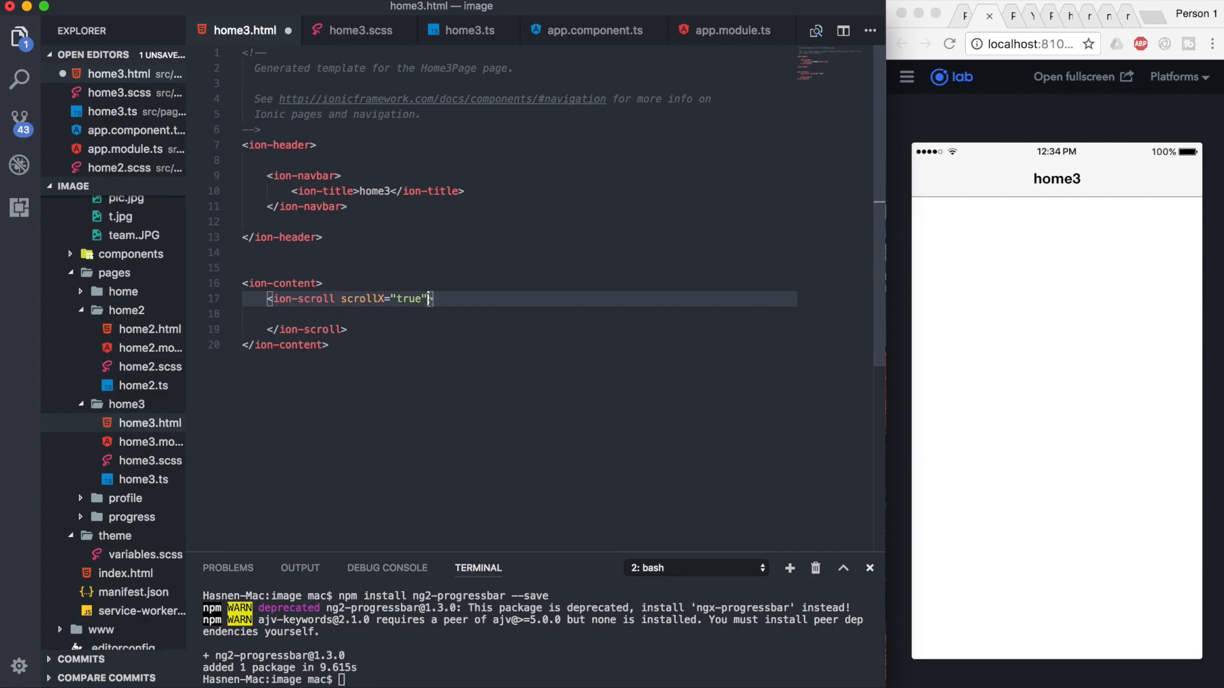
# - Add an inline style to ion-scroll starting with white-space:nowrap
pyautogui.write('style="')
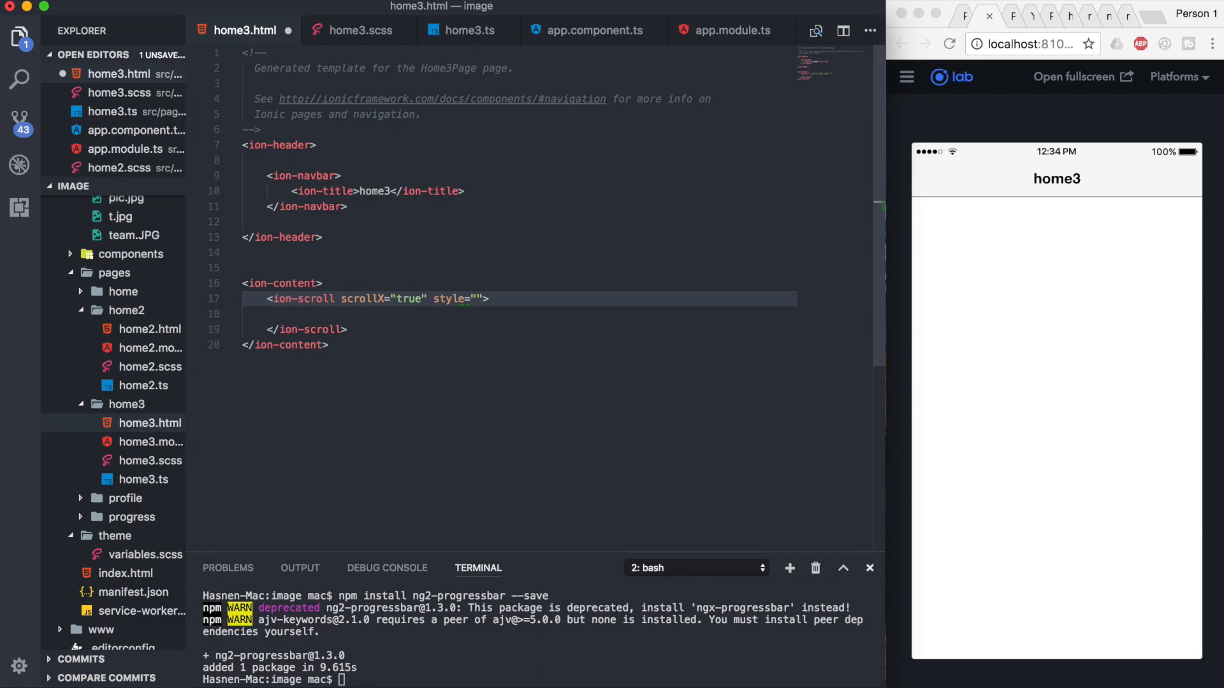
pyautogui.write('whi')
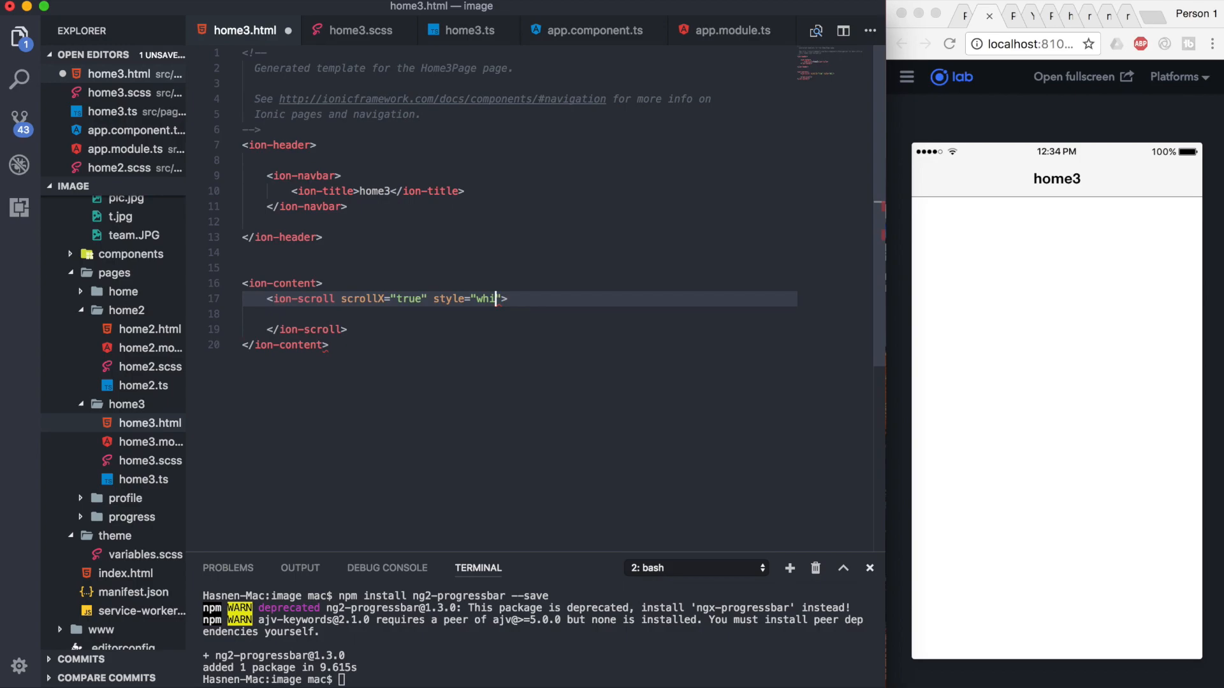
pyautogui.write('t')
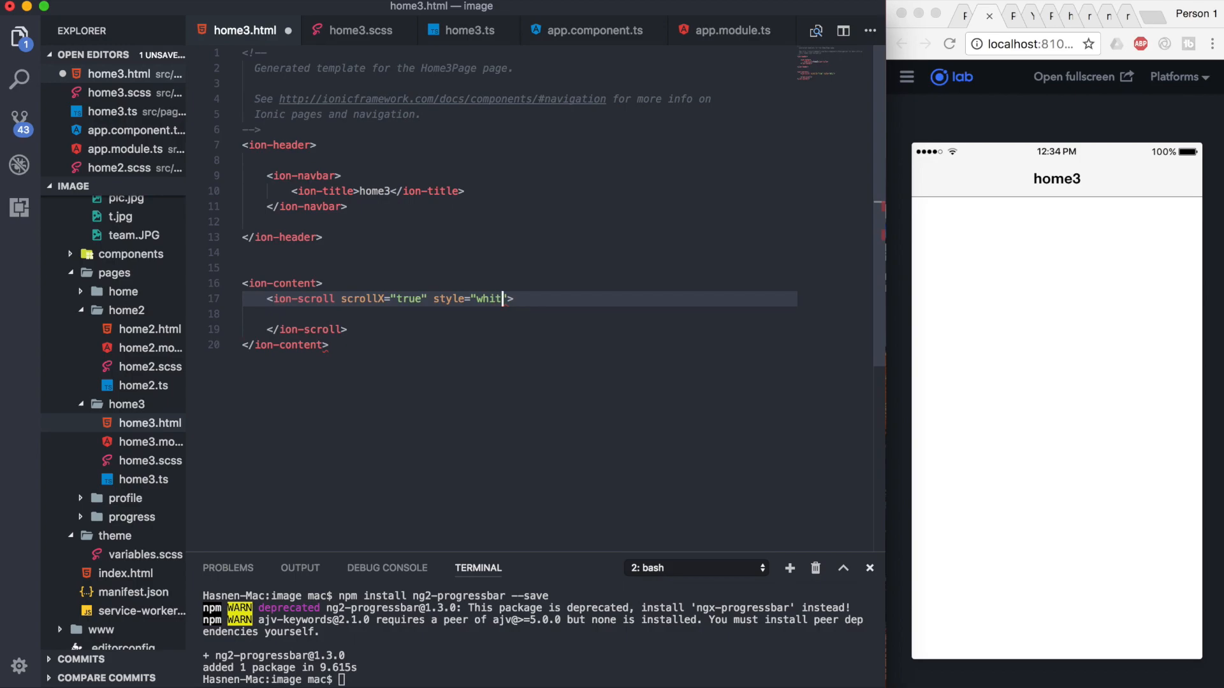
pyautogui.write('e-s')
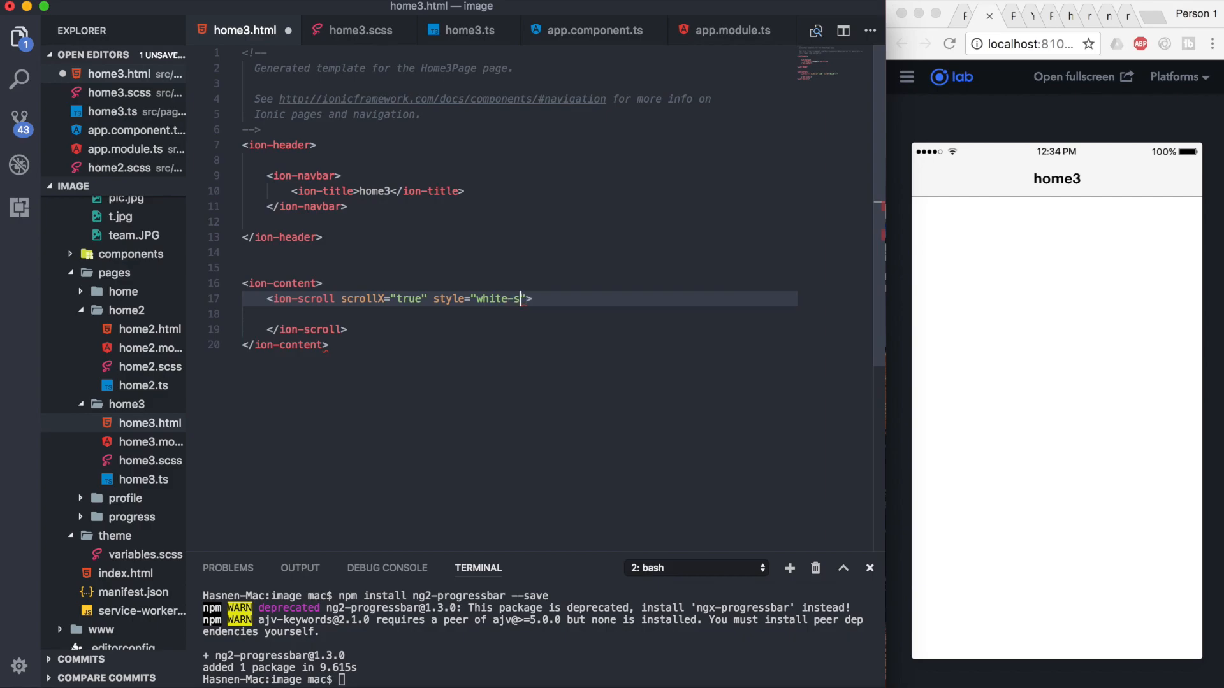
pyautogui.write('pace')
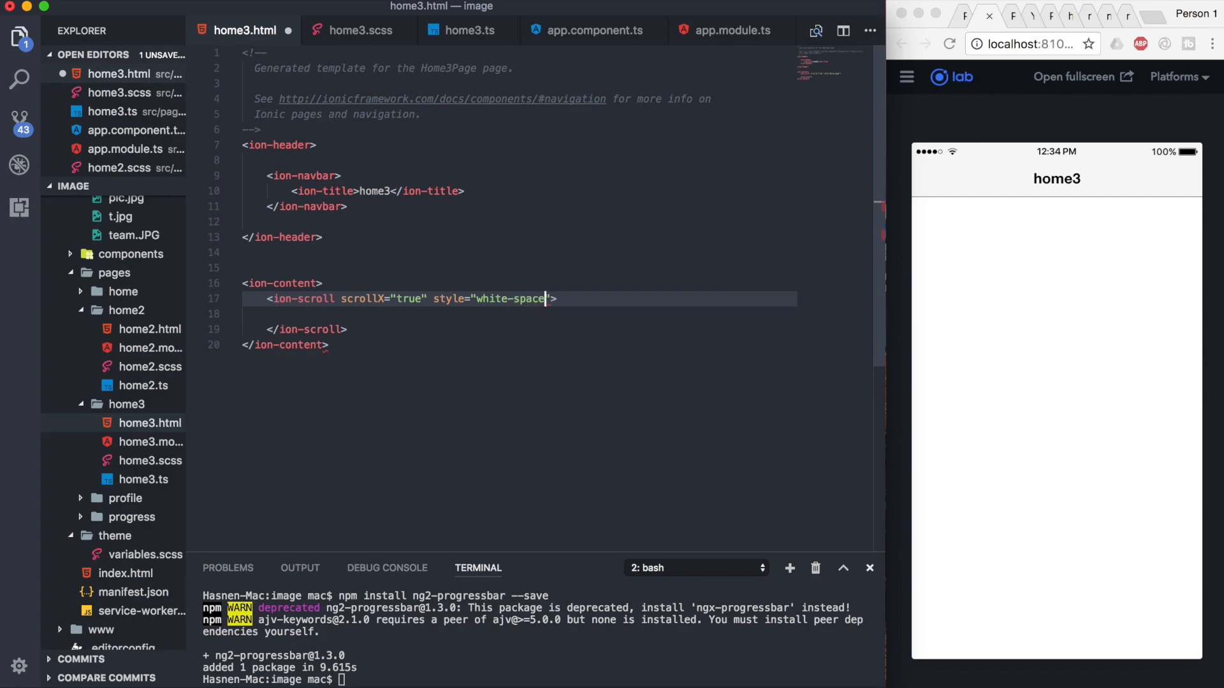
pyautogui.write(':n')
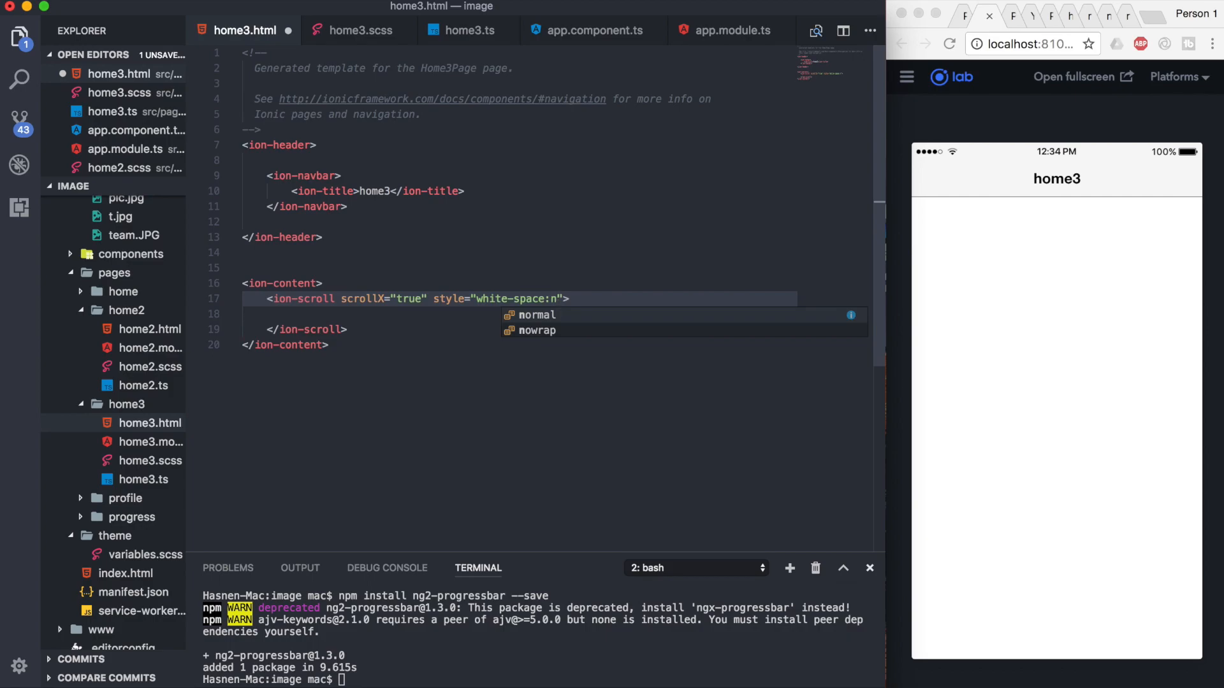
pyautogui.write('o')
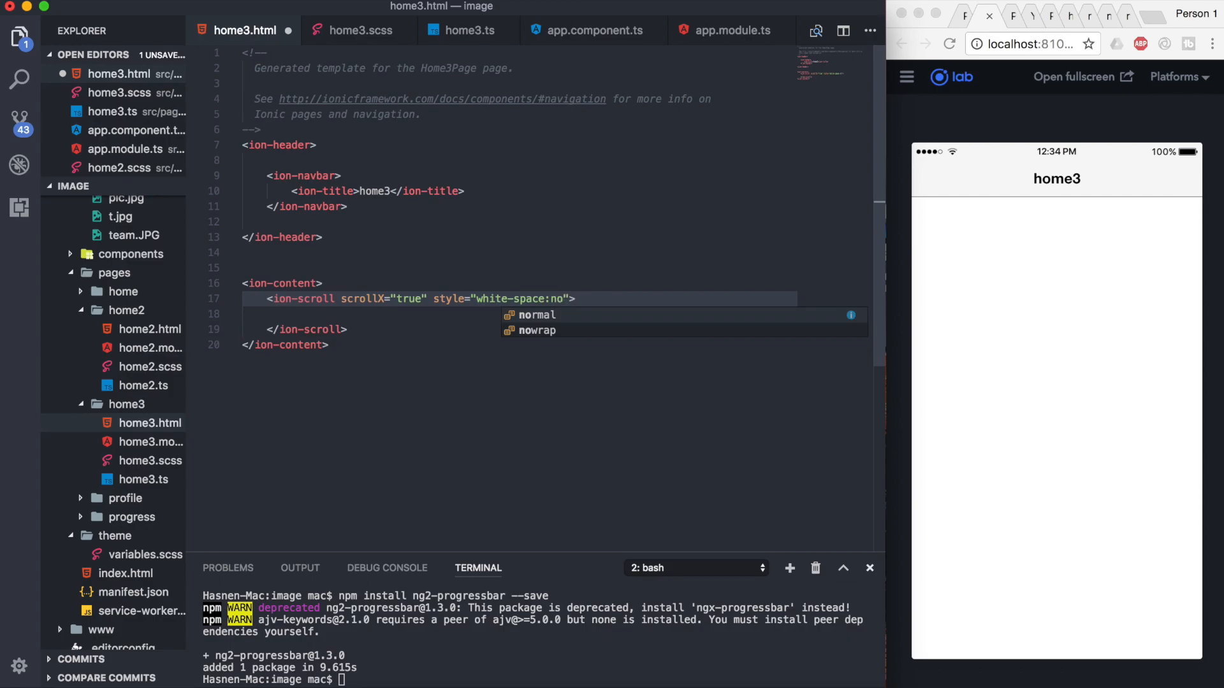
pyautogui.click(528, 330)
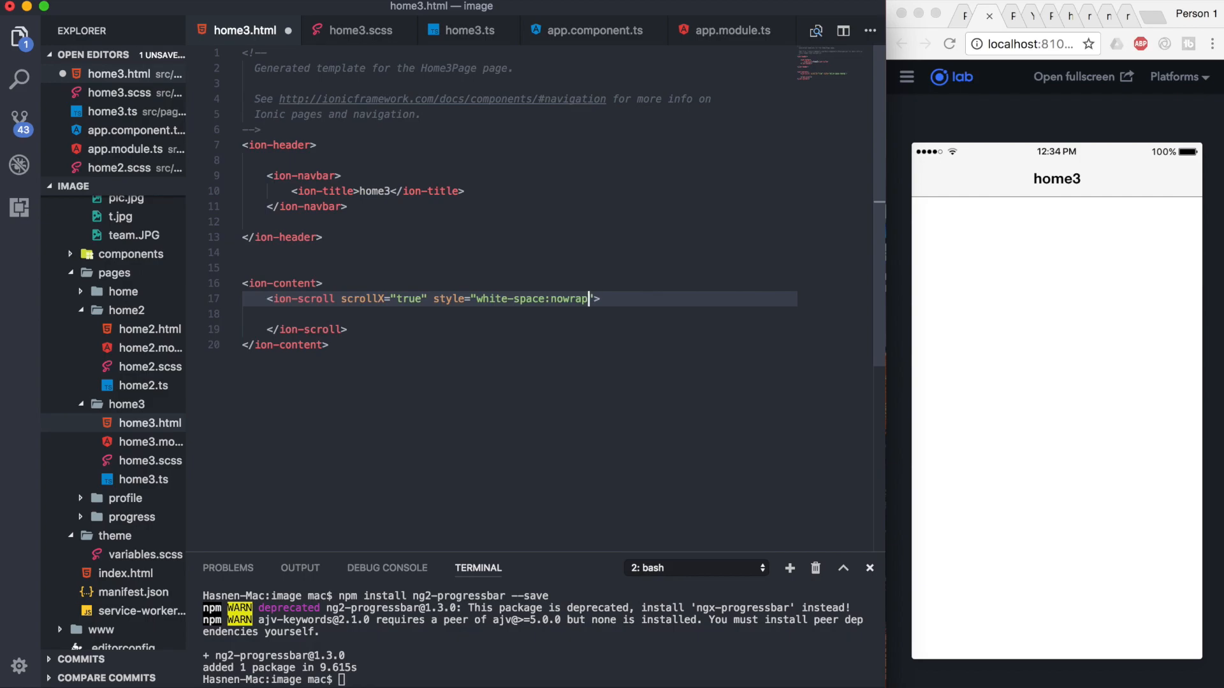
# - Extend the inline style with height:200px; after the nowrap rule
pyautogui.write('"; "')
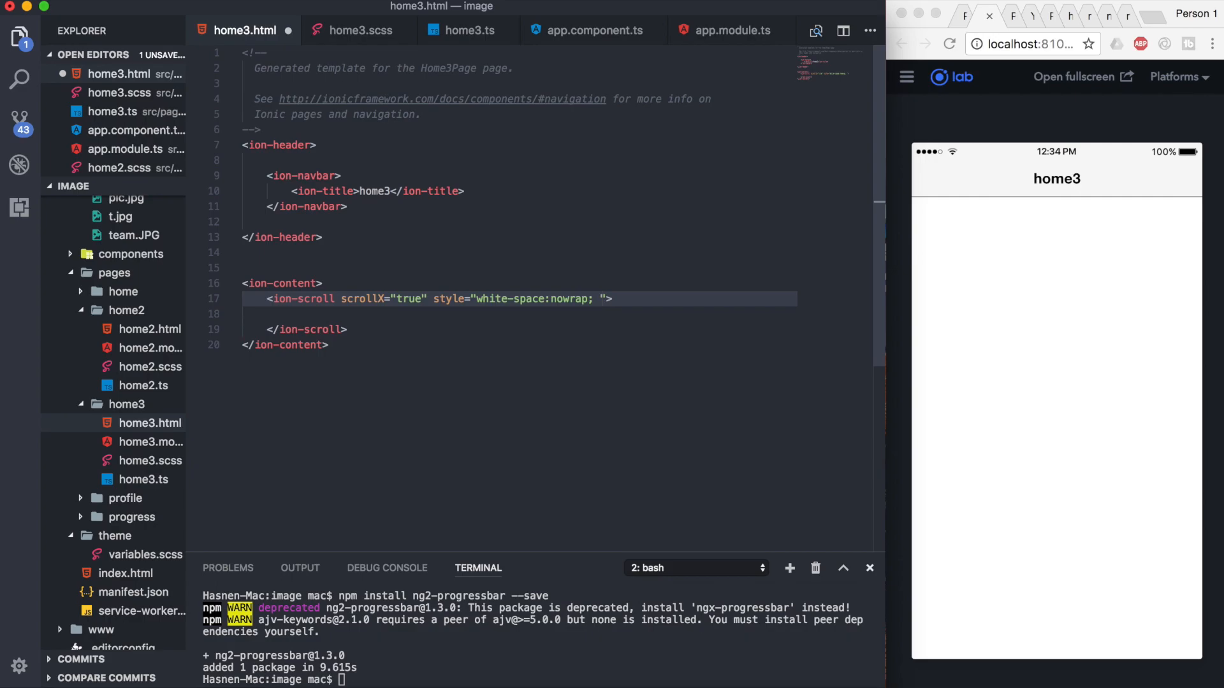
pyautogui.write('hi')
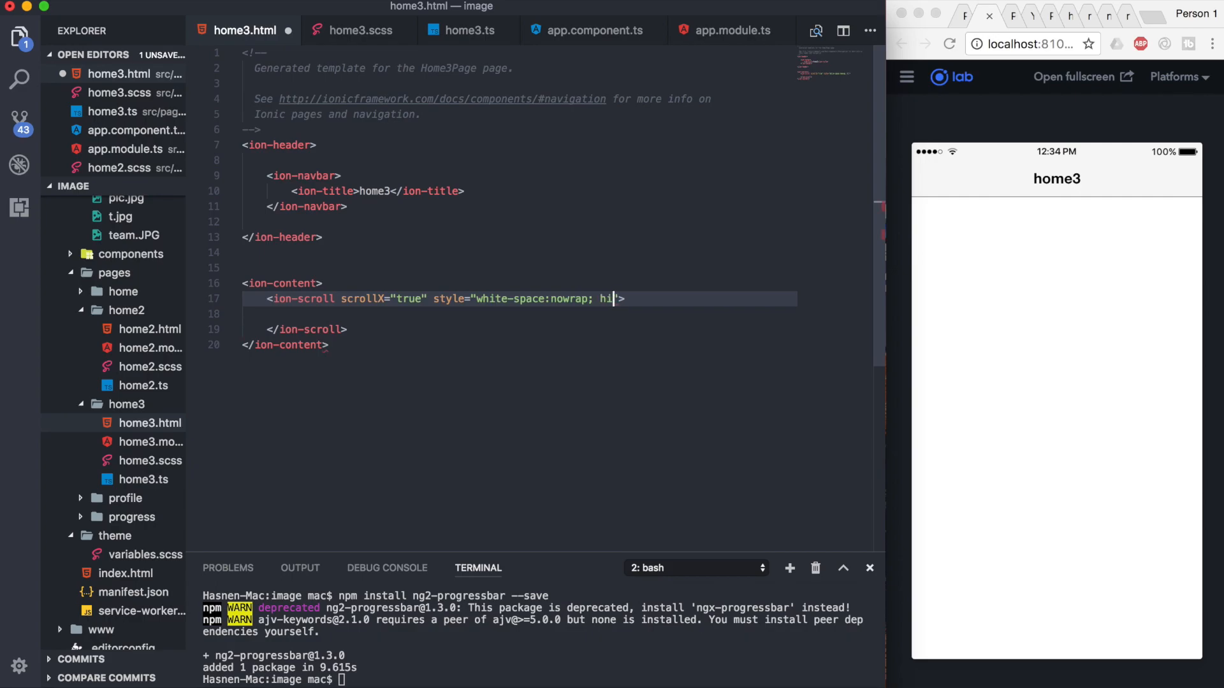
pyautogui.write('e')
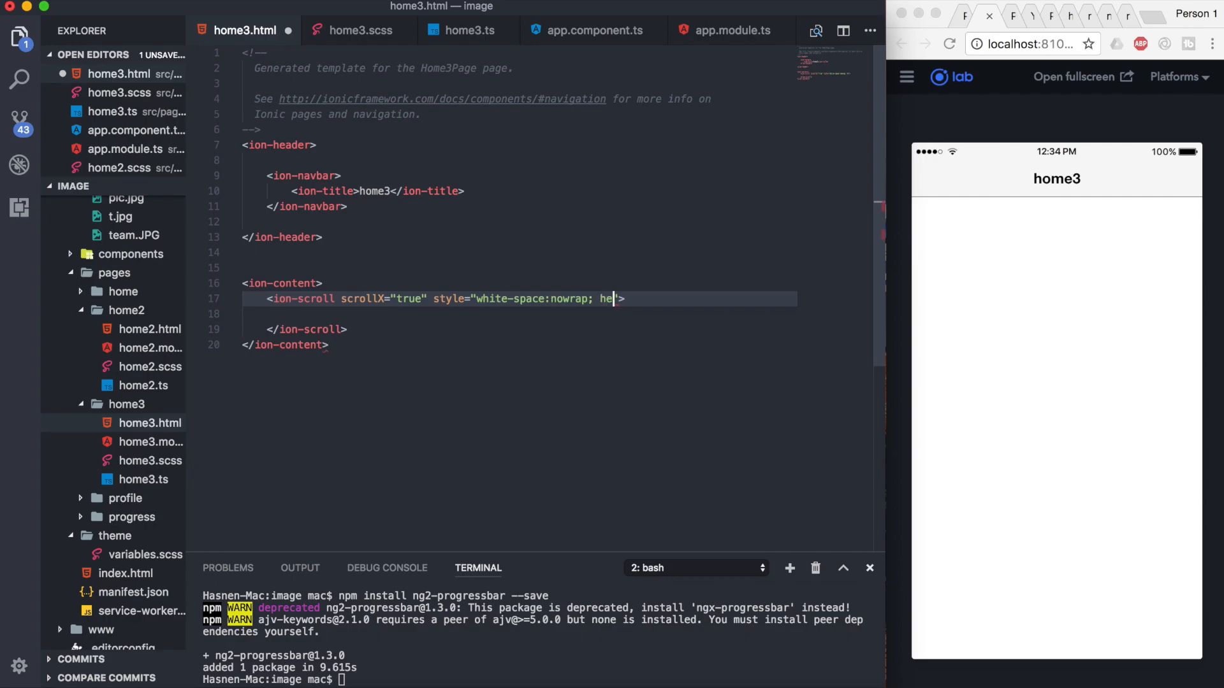
pyautogui.write('ight:')
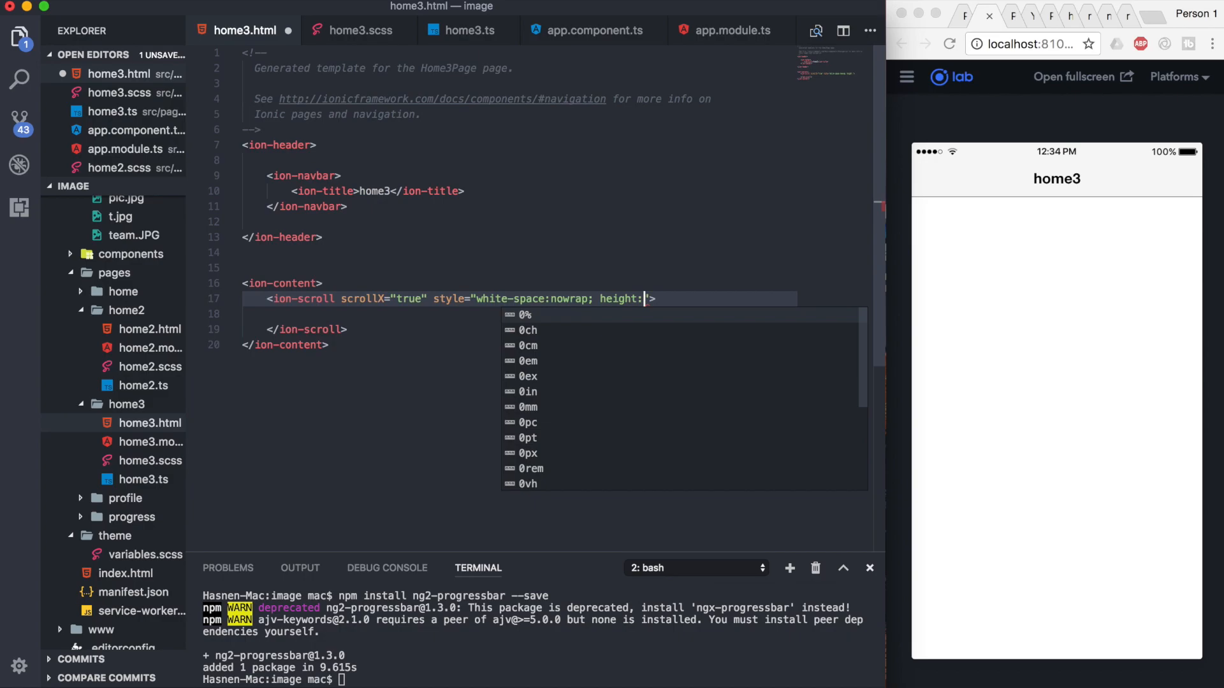
pyautogui.write('200px')
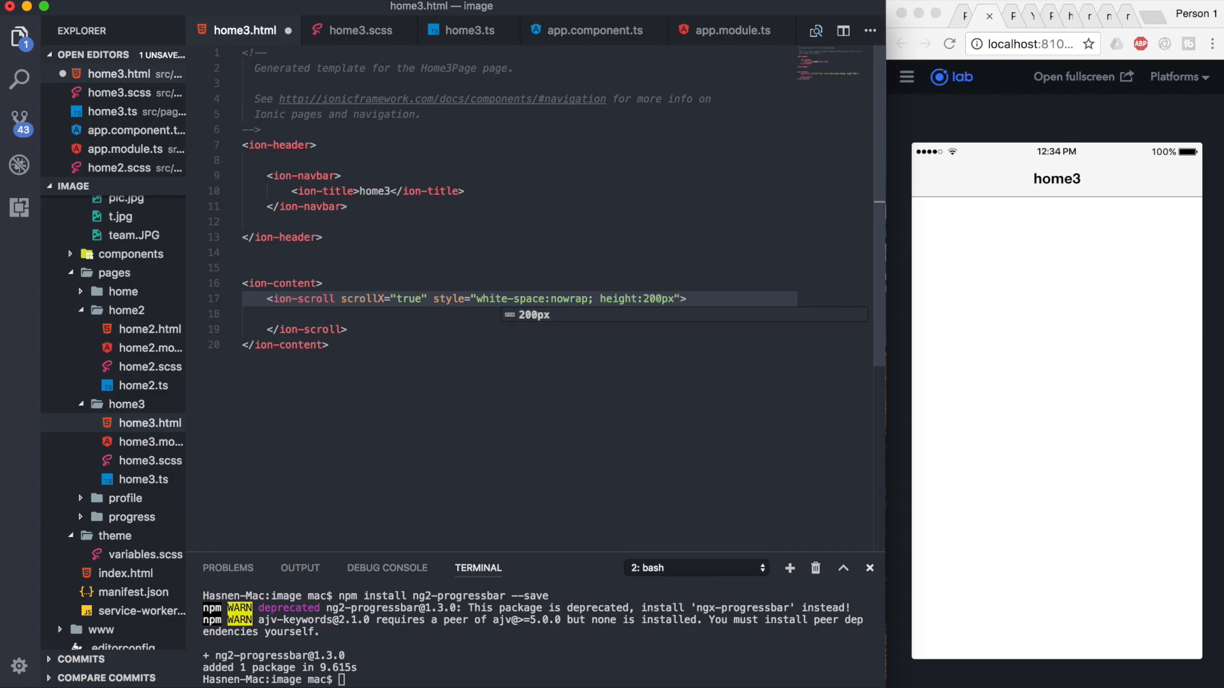
pyautogui.write(';')
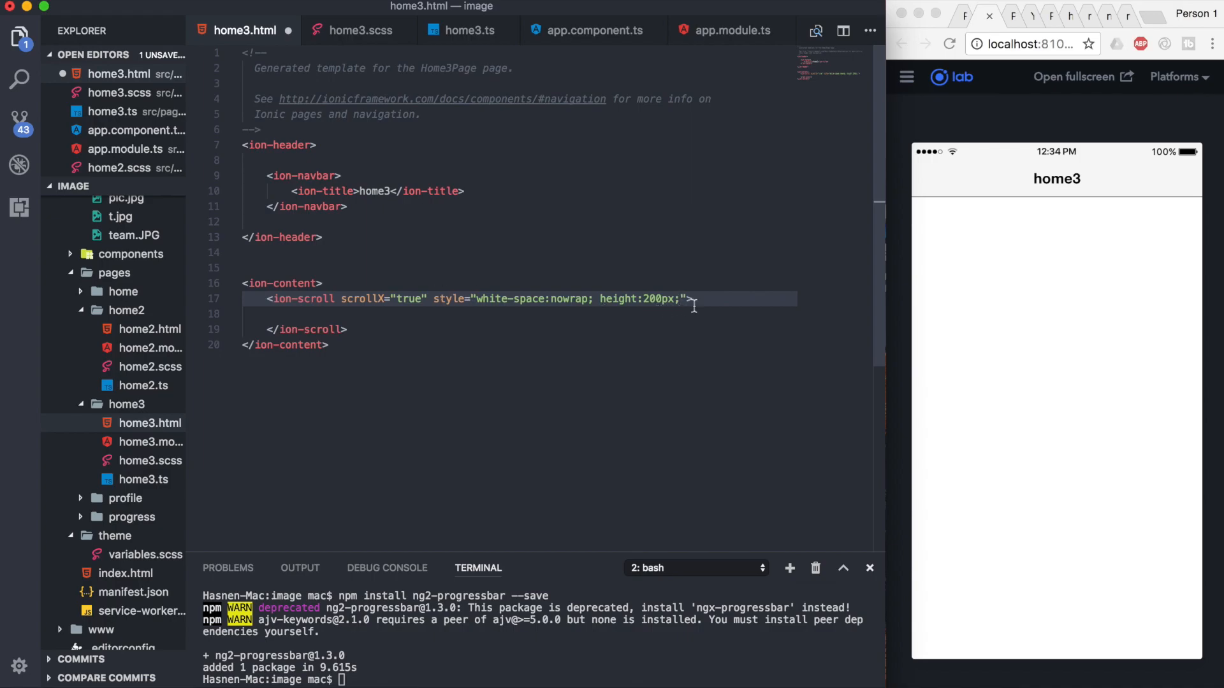
# - Add an img of assets/messi.png on a new line inside ion-scroll
pyautogui.press('Enter')
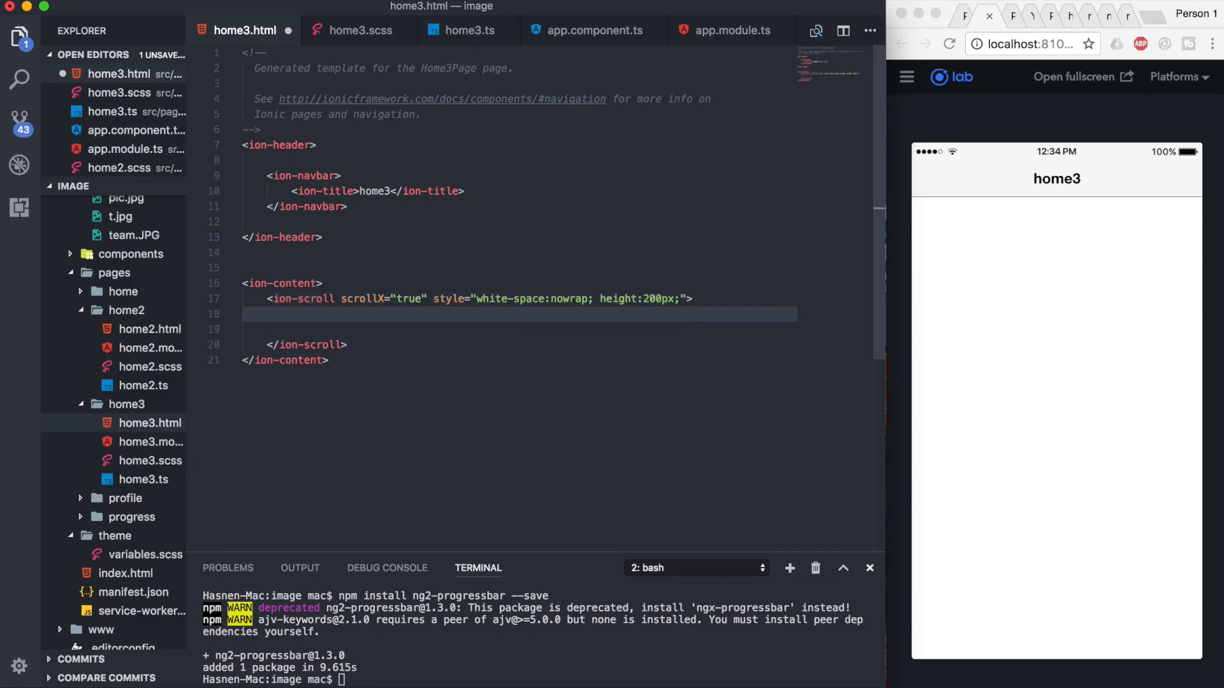
pyautogui.write('im')
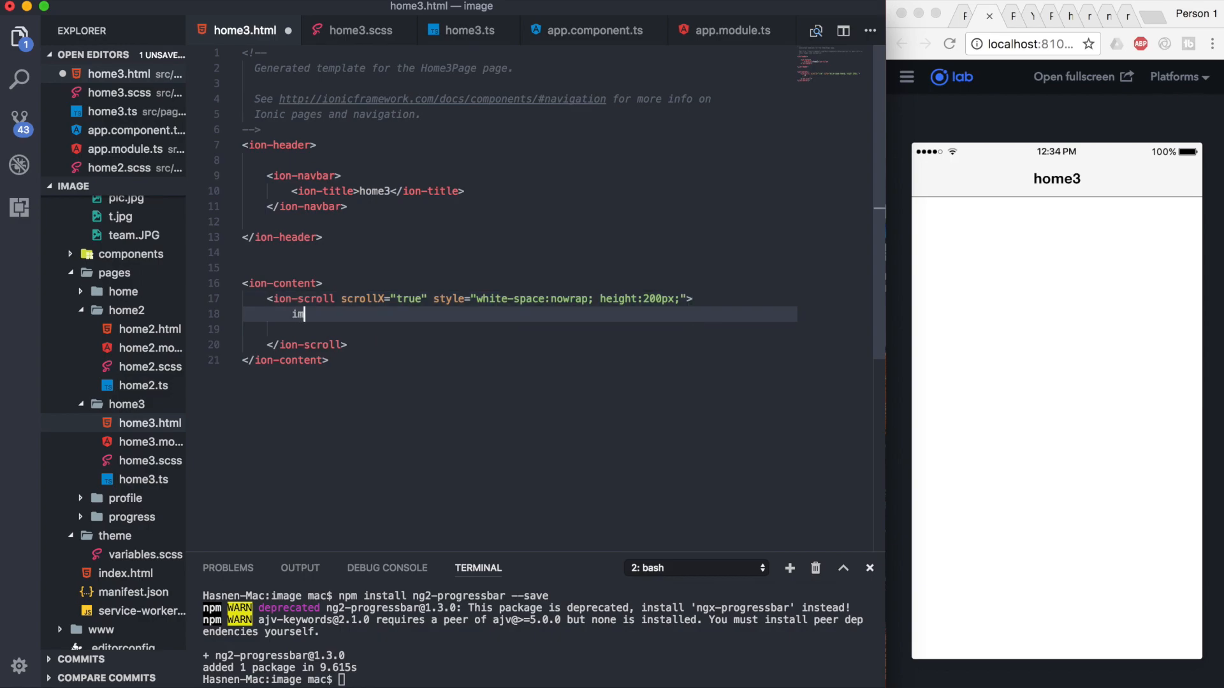
pyautogui.write('<<img src="" alt="">')
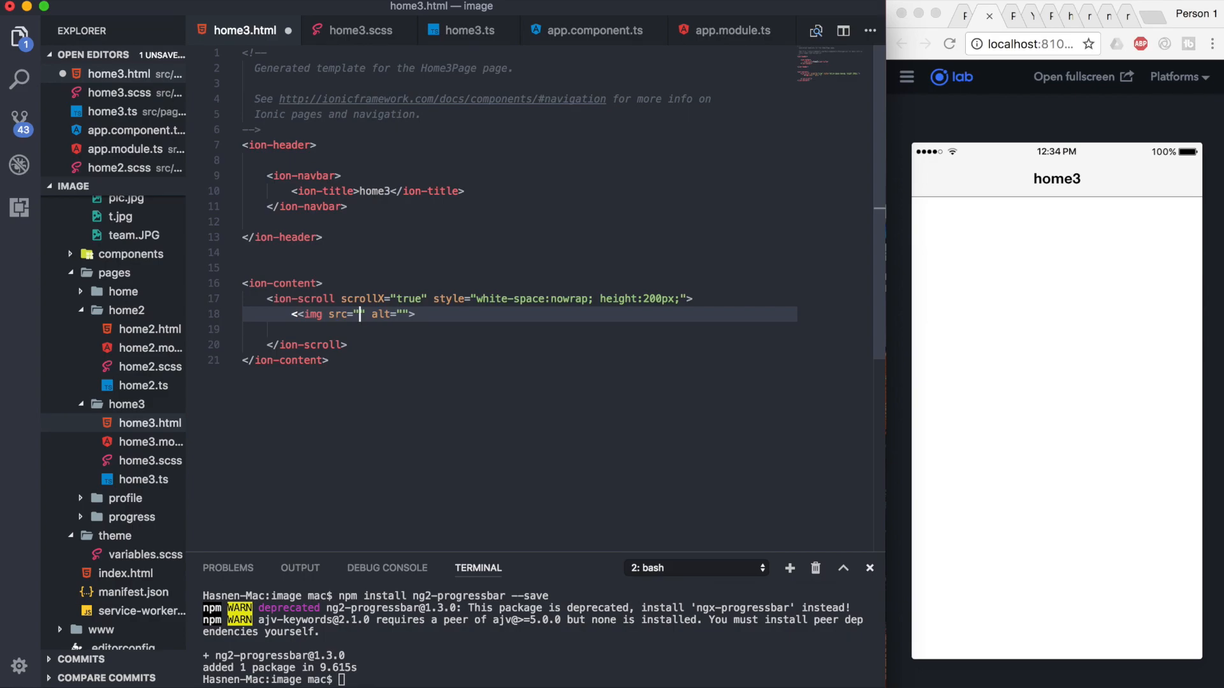
pyautogui.write('assets')
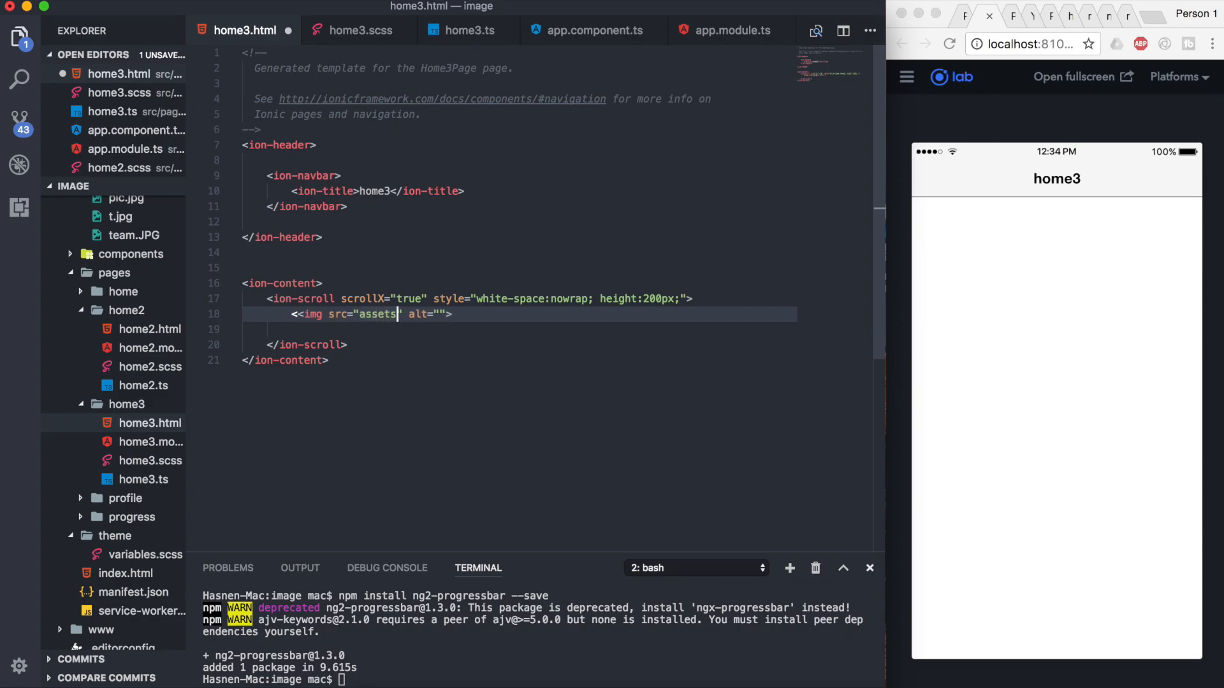
pyautogui.write('/messi.p')
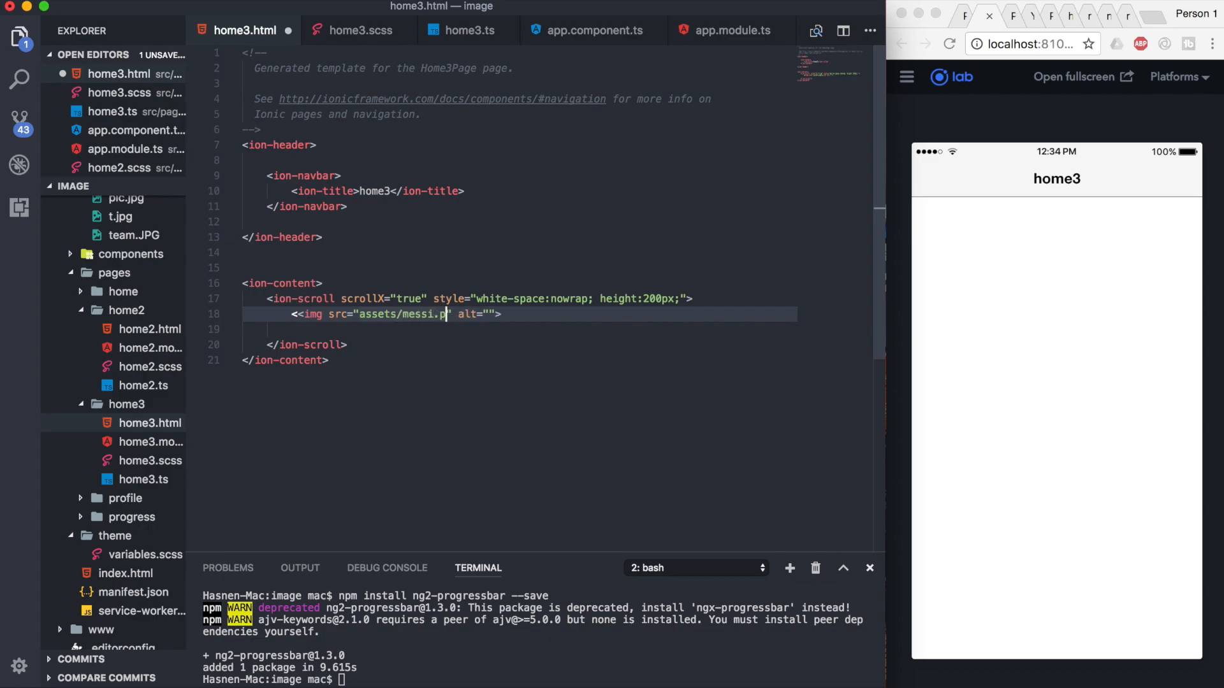
pyautogui.write('ng')
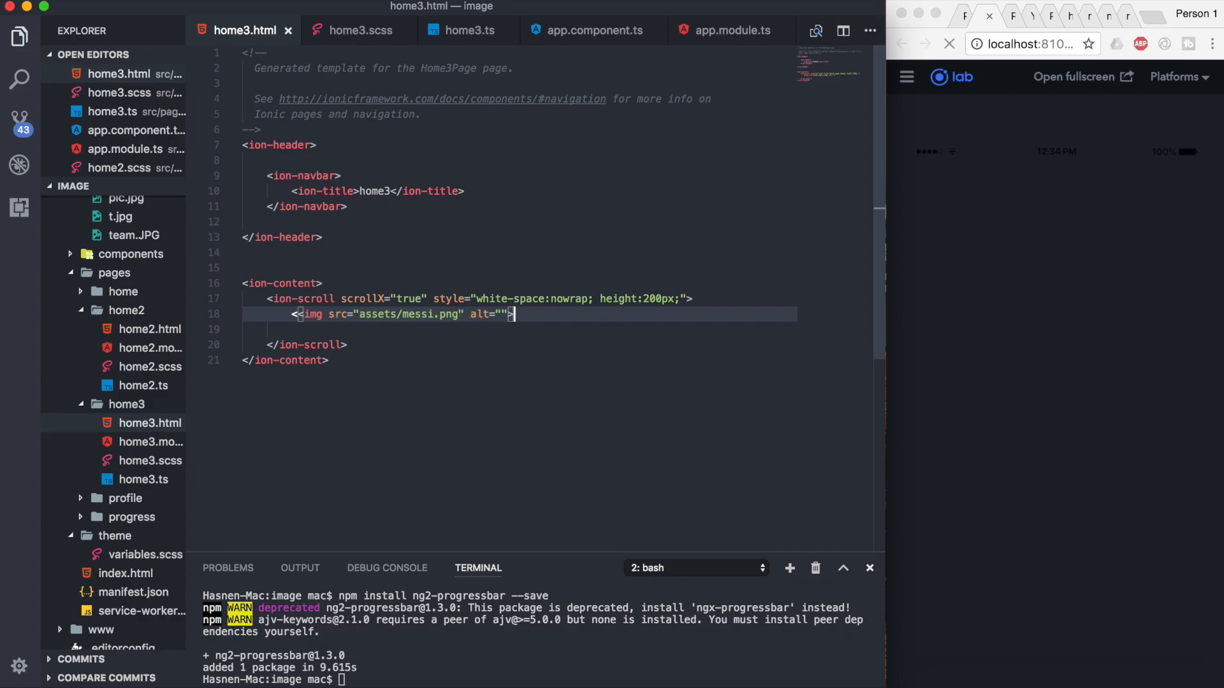
# - Change the ion-scroll height value from 200px to a larger value
pyautogui.click(949, 43)
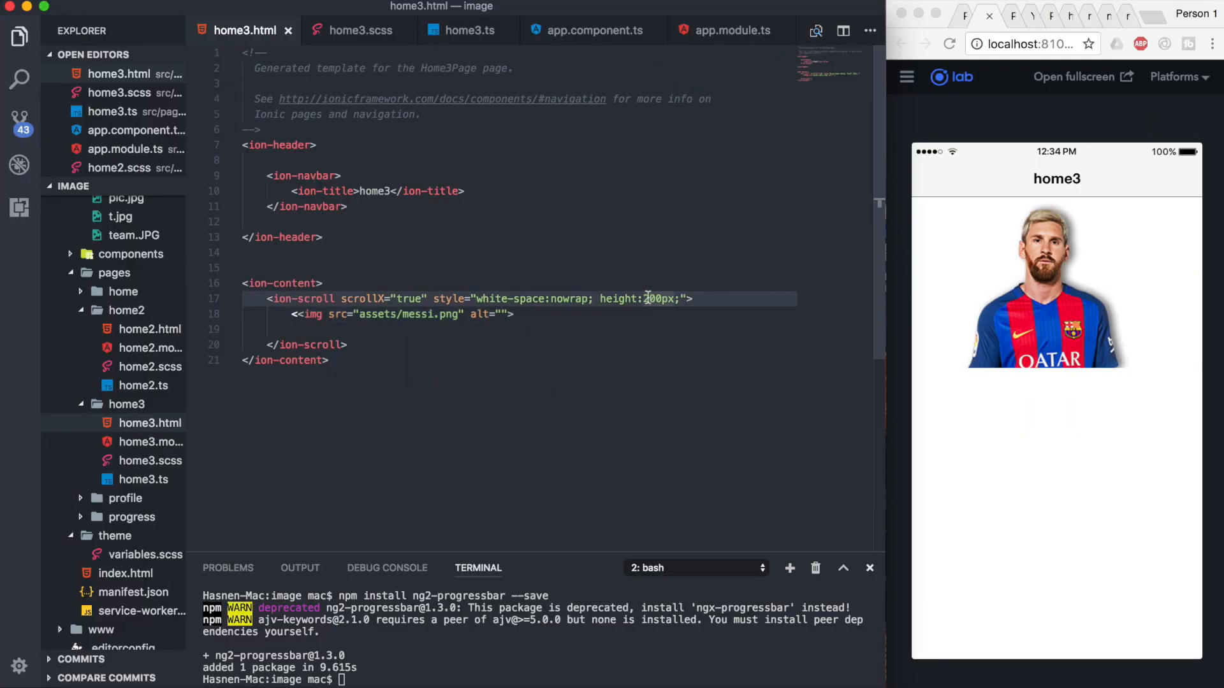
pyautogui.write('500')
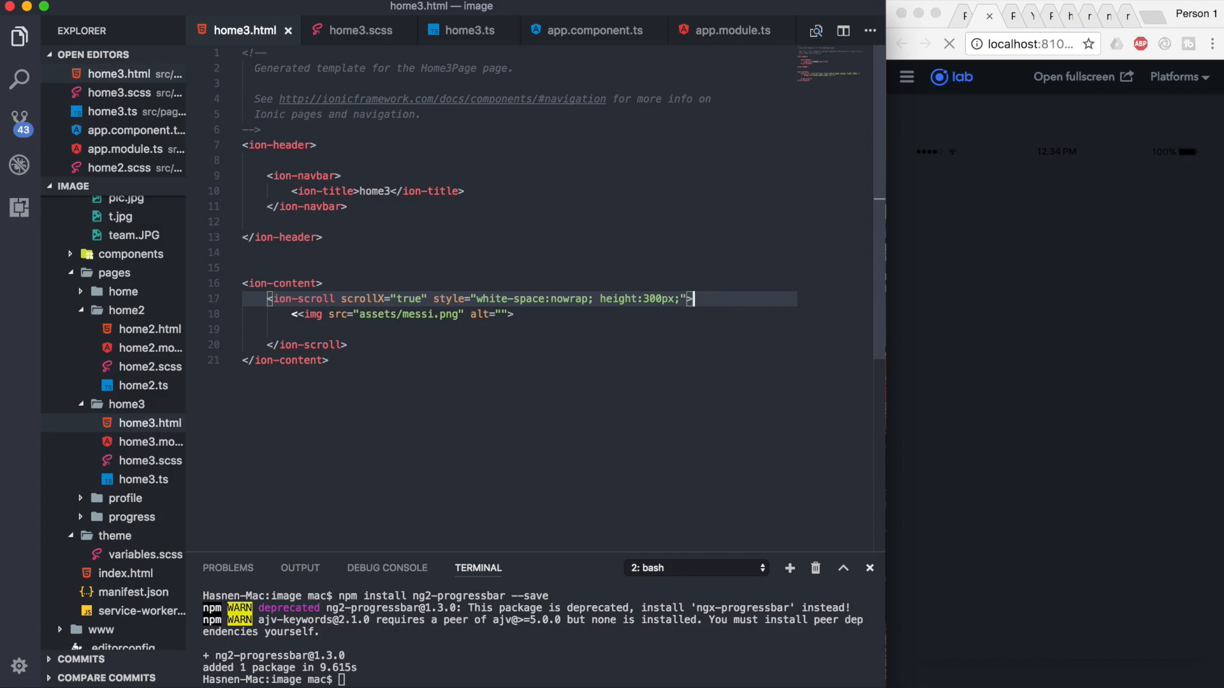
# - Duplicate the messi.png img line so ion-scroll holds five copies, then save
pyautogui.click(950, 44)
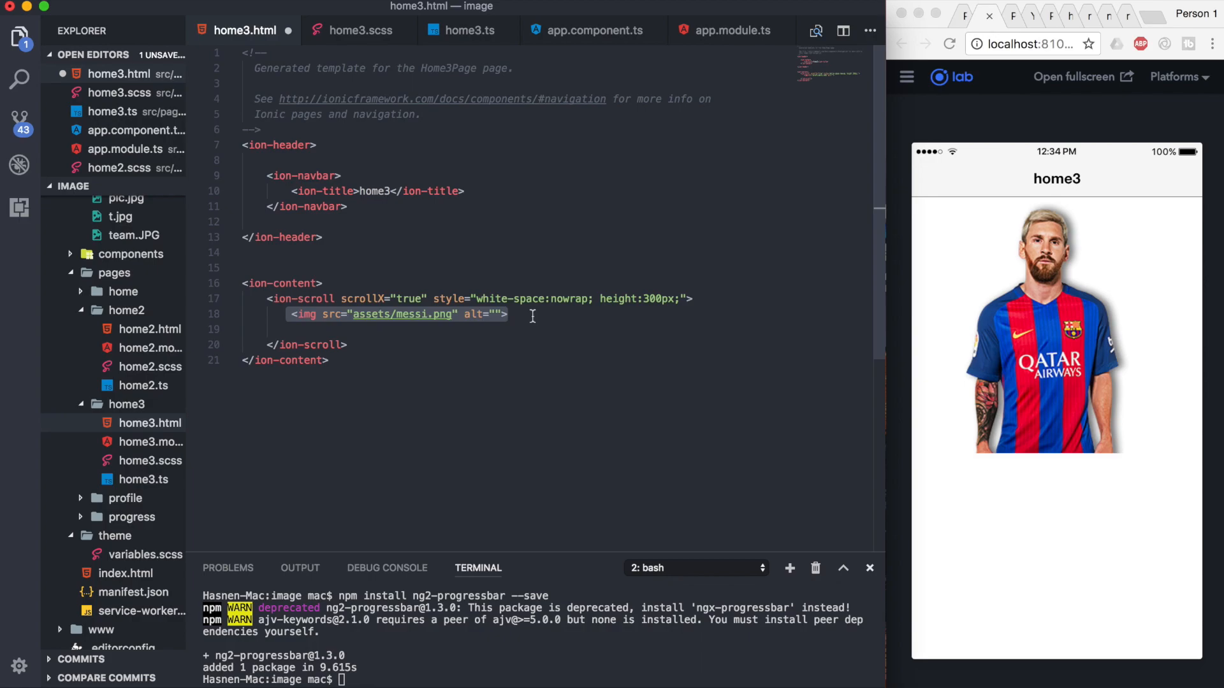
pyautogui.press('Enter')
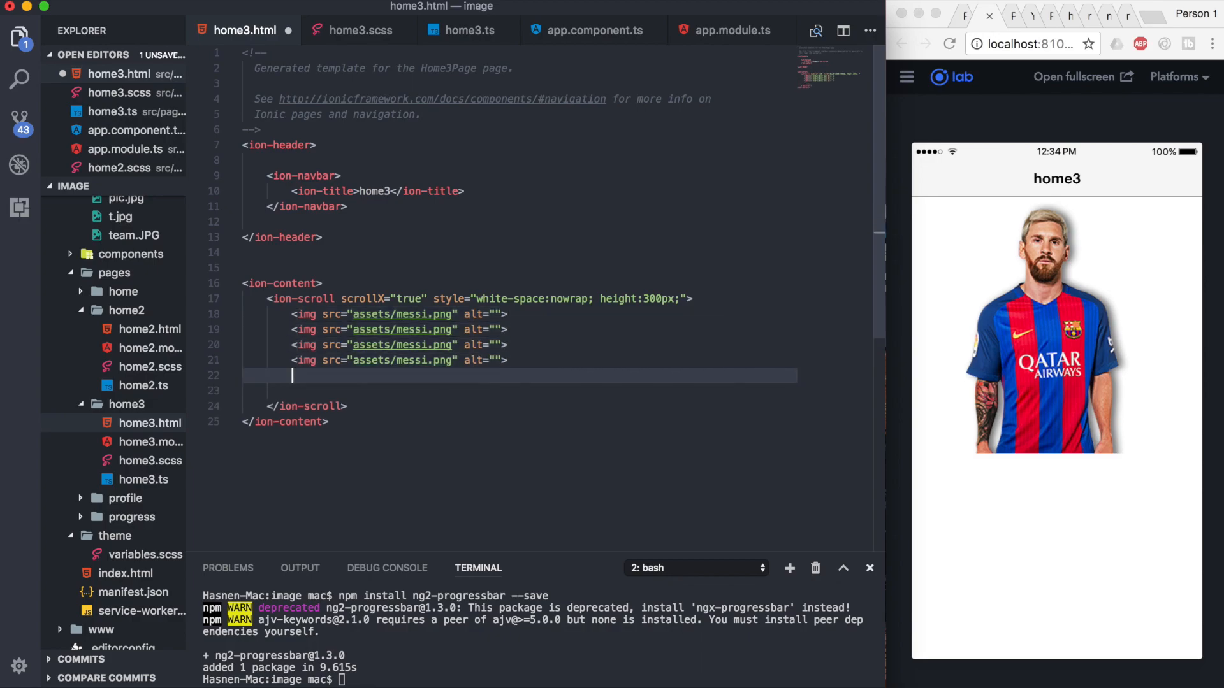
pyautogui.write('<img src="assets/messi.png" alt="">')
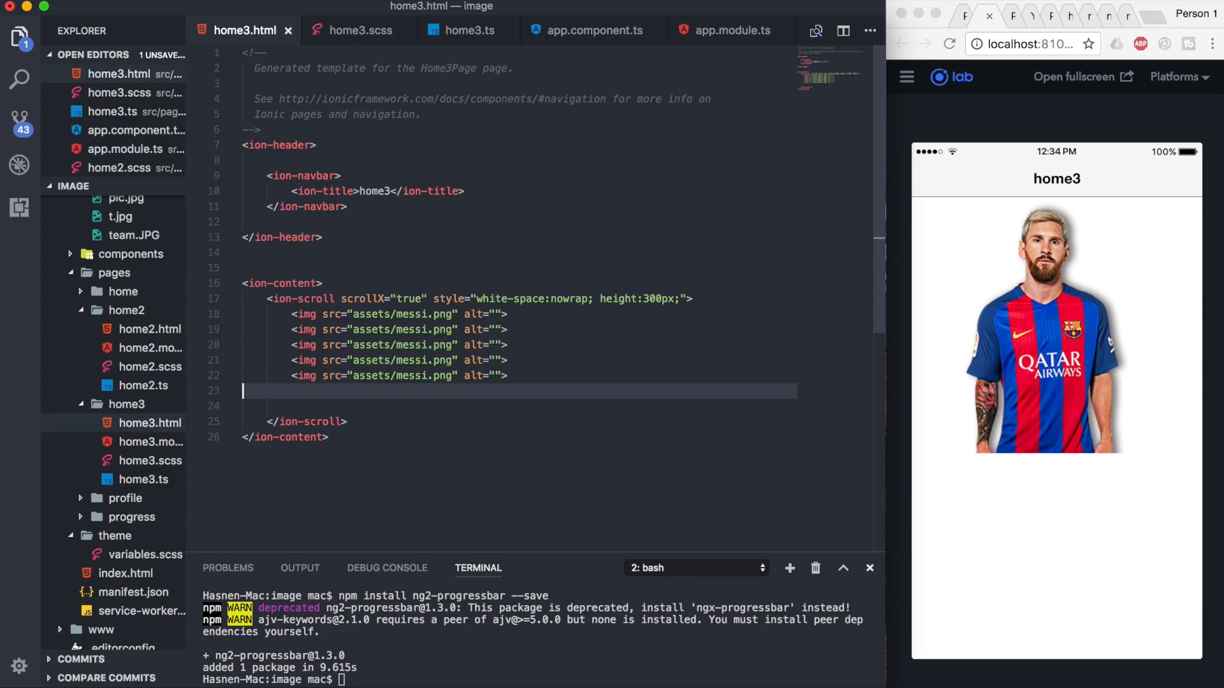
pyautogui.click(950, 44)
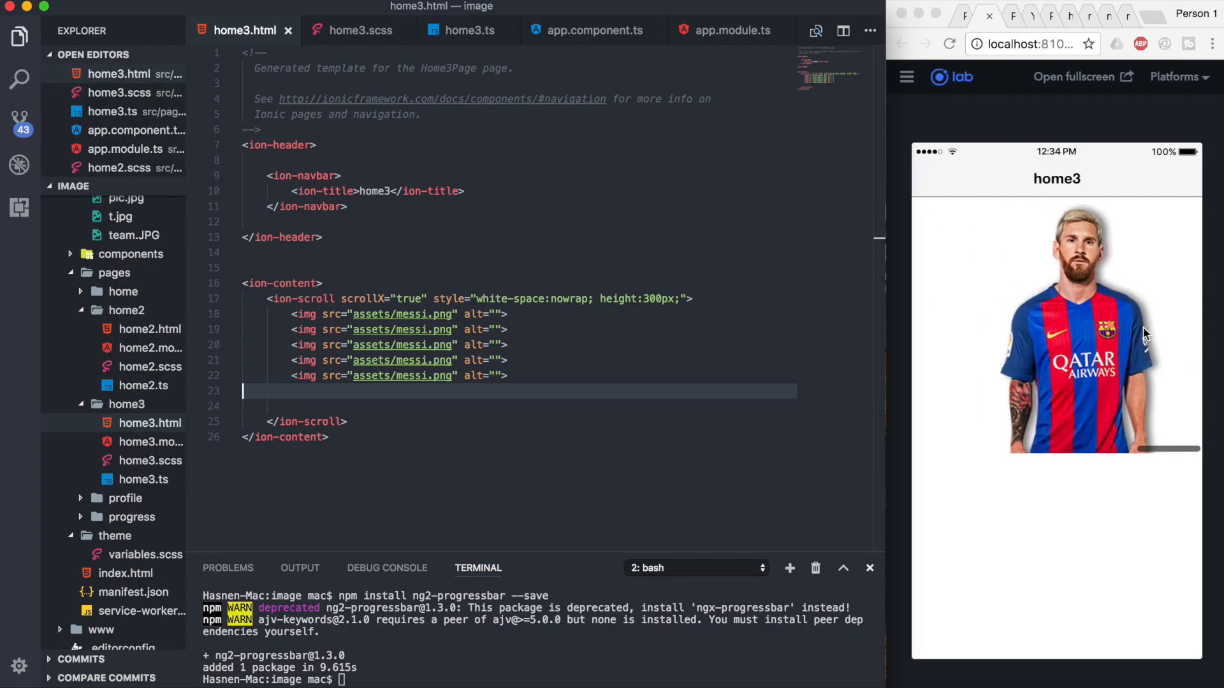
pyautogui.hscroll(3)
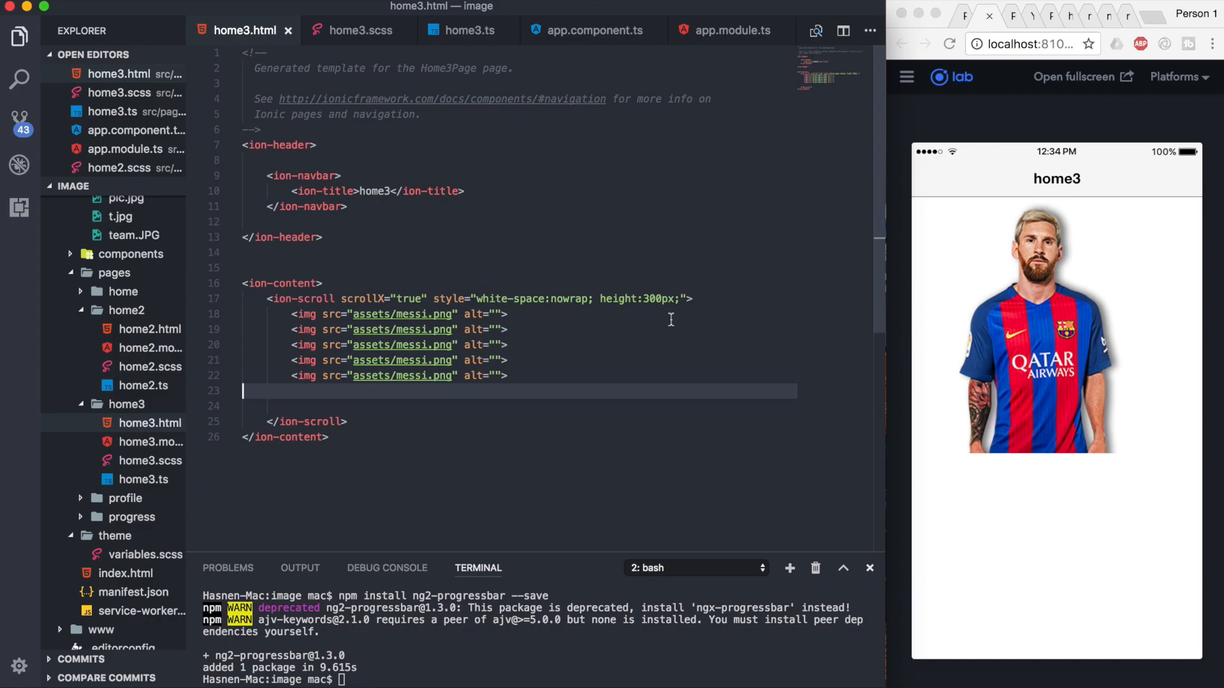
pyautogui.moveTo(1043, 380)
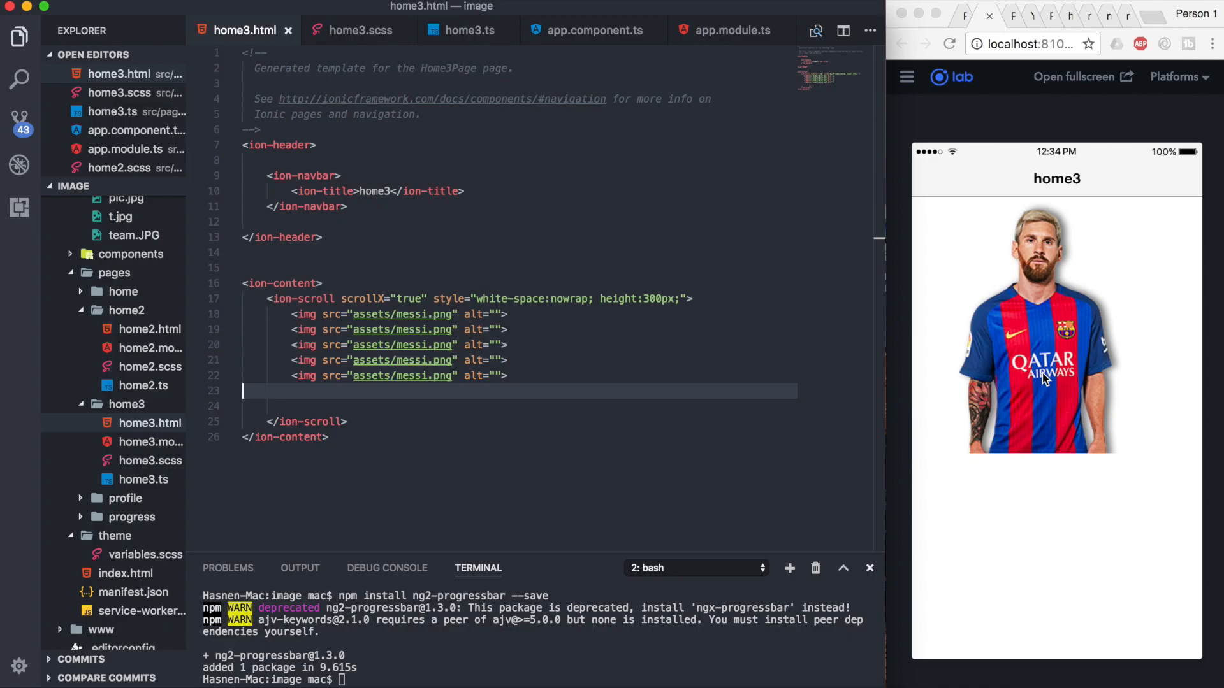
pyautogui.moveTo(257, 319)
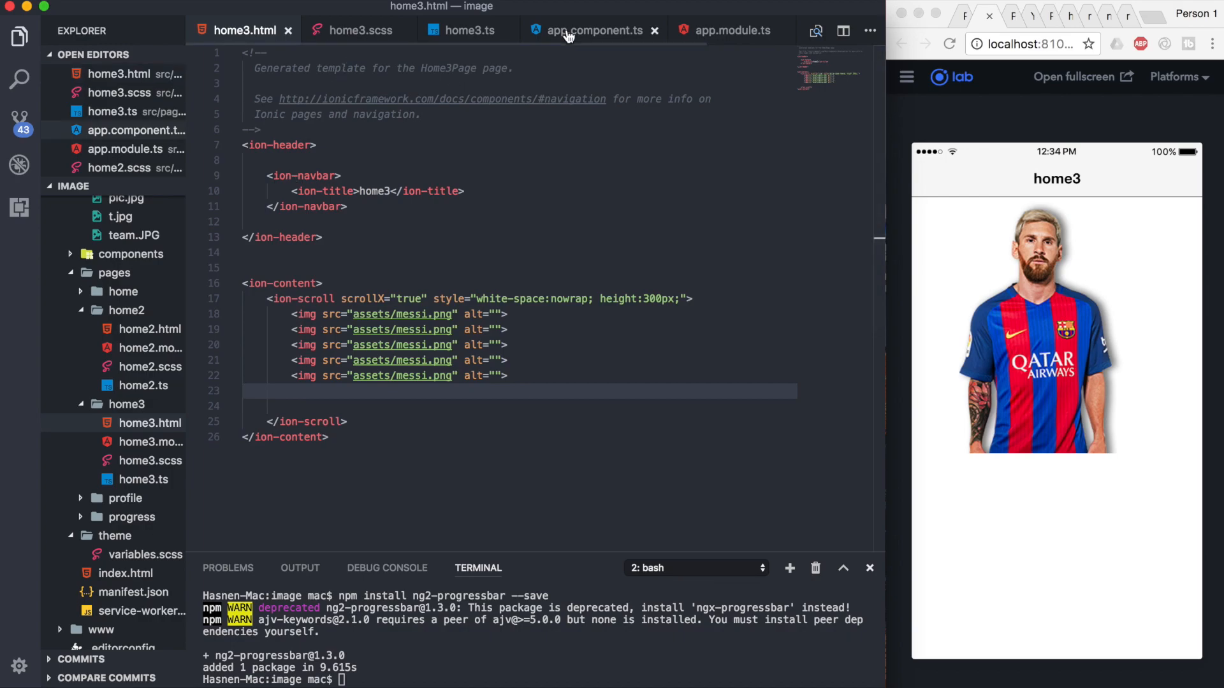
# - Show app.component.ts, whose rootPage is Home2Page
pyautogui.click(573, 31)
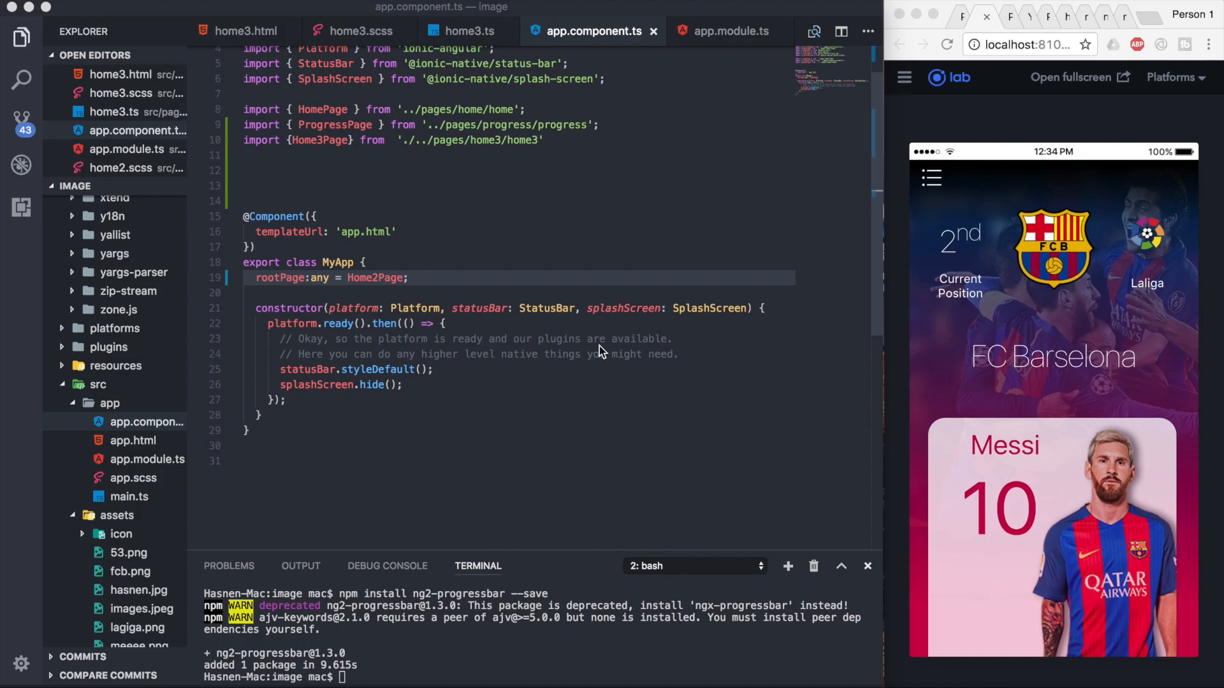
pyautogui.moveTo(1078, 331)
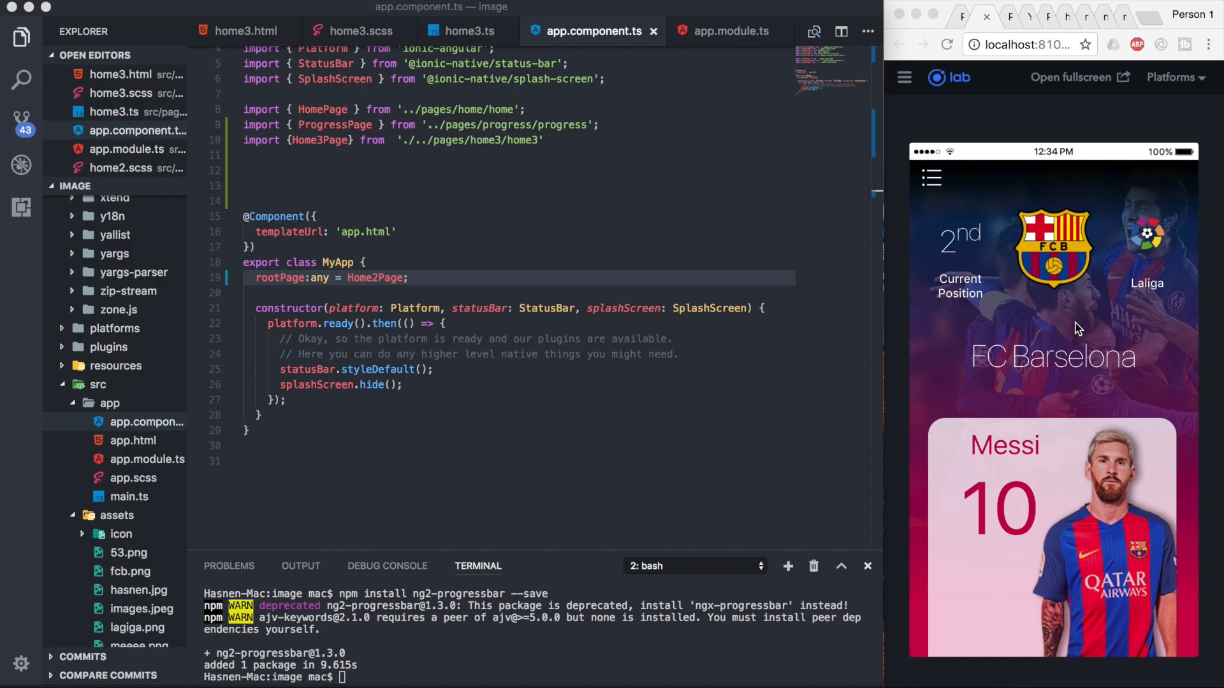
pyautogui.moveTo(1099, 572)
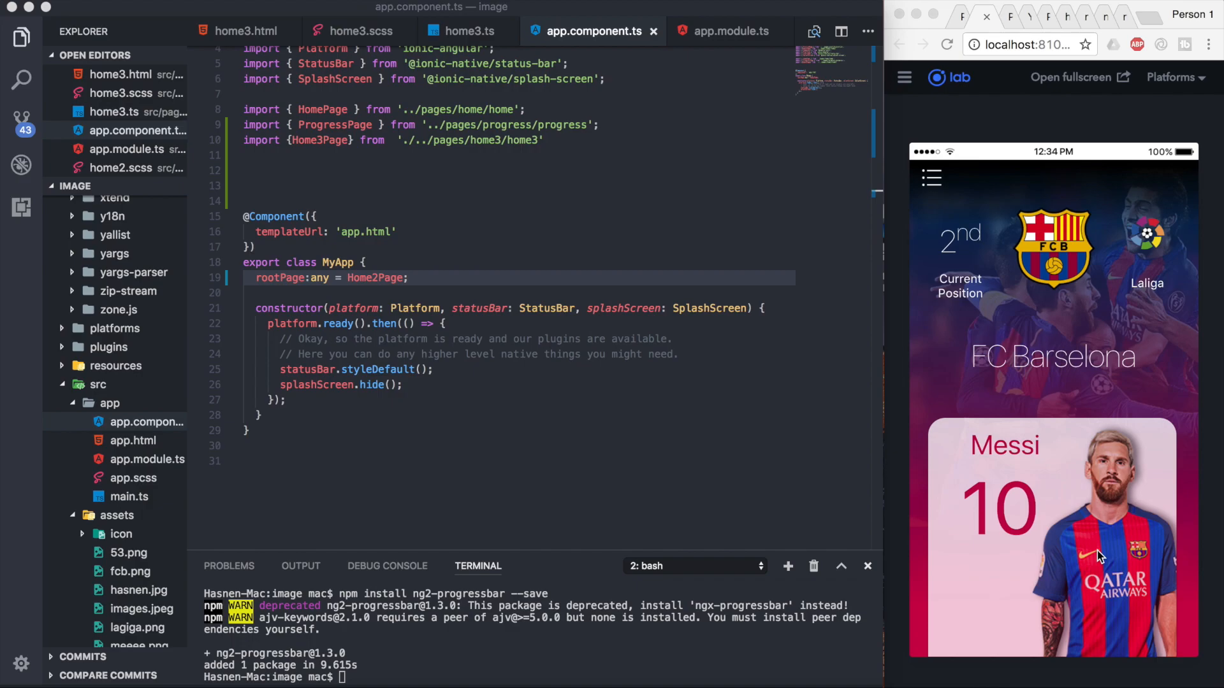